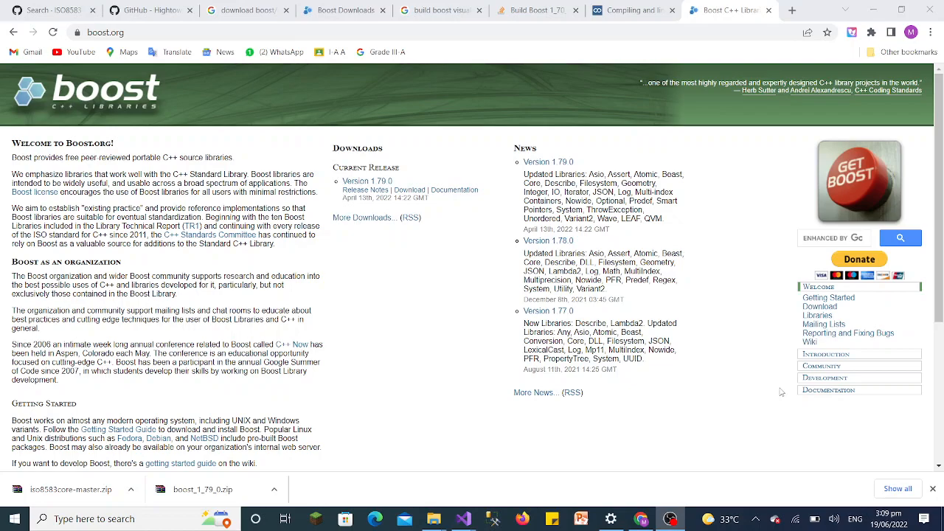
pyautogui.moveTo(528, 401)
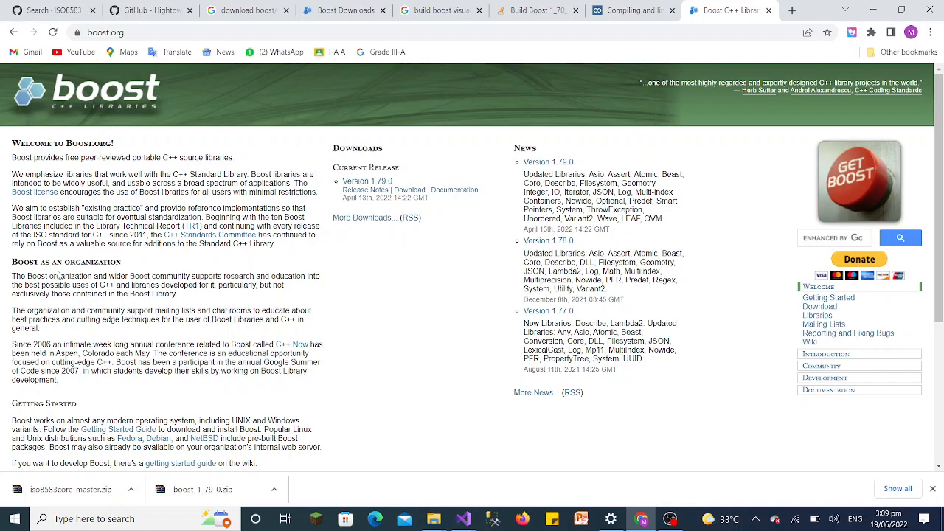
pyautogui.moveTo(312, 91)
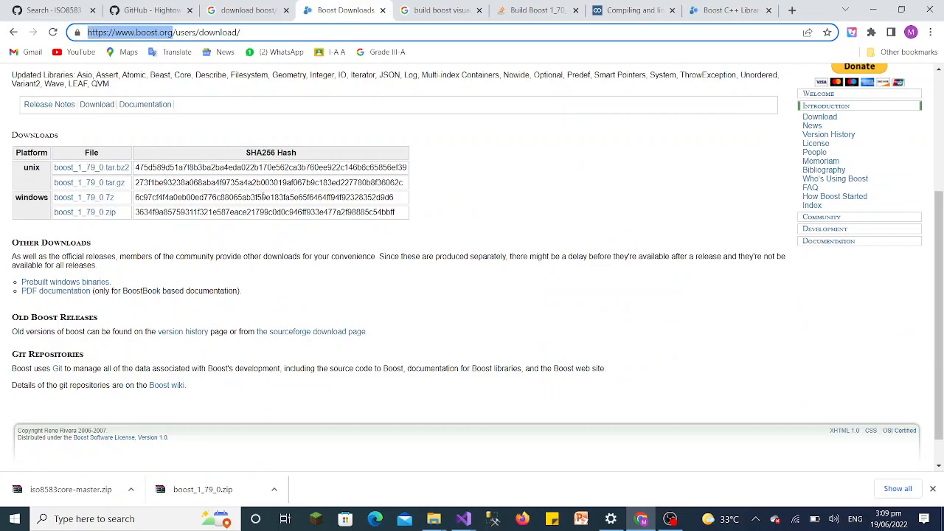
pyautogui.moveTo(307, 280)
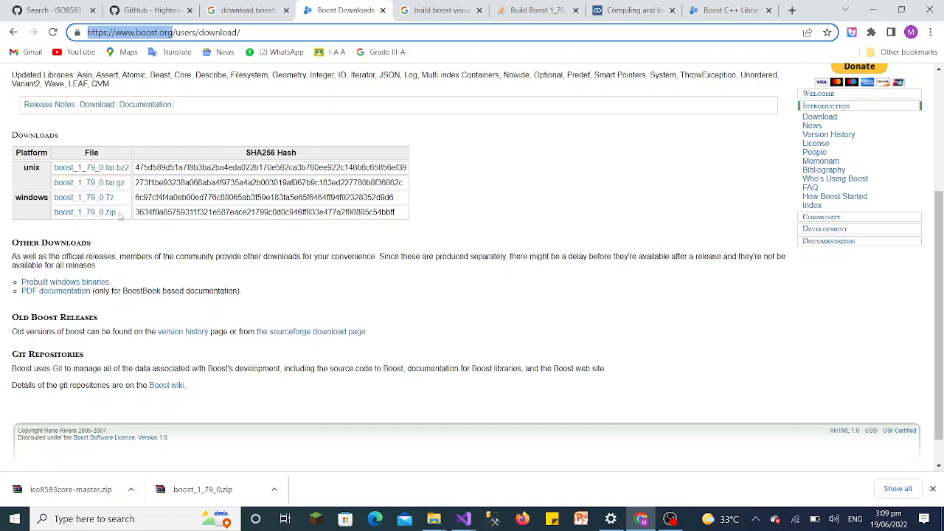
pyautogui.moveTo(121, 216)
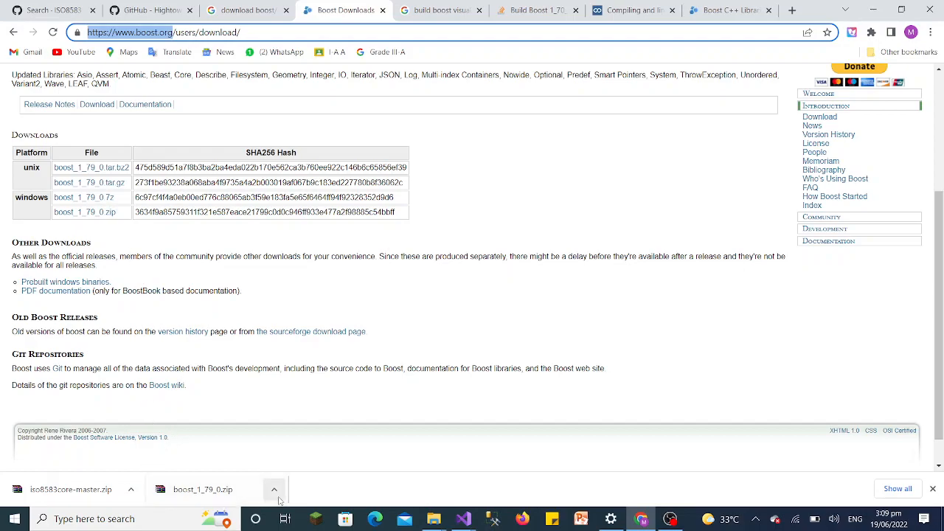
# Show the download options for the boost_1_79_0.zip archive in Chrome
pyautogui.click(275, 490)
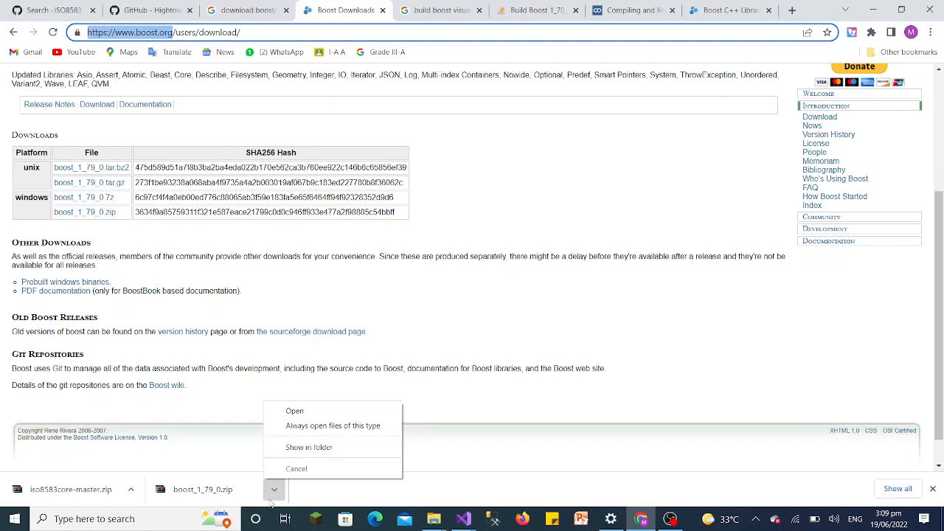
pyautogui.moveTo(454, 492)
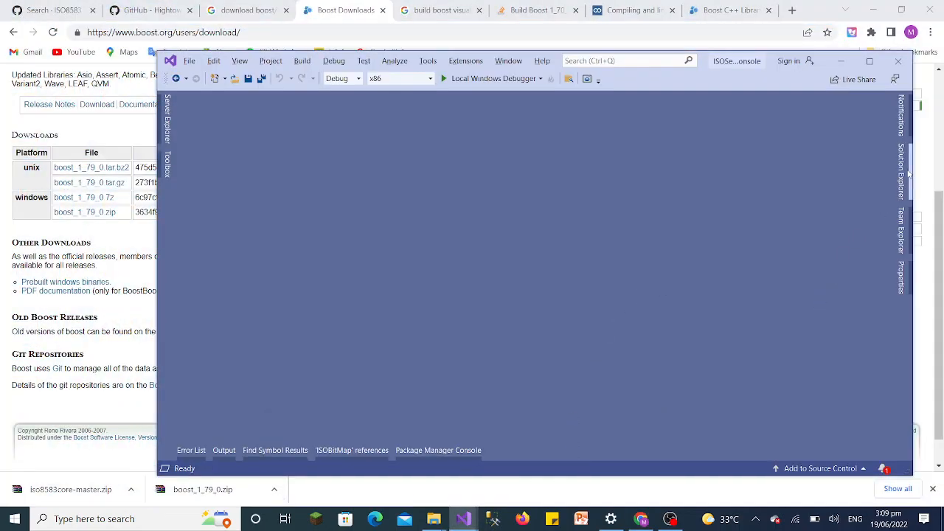
# Collapse Source Files and bring up the ISOServerConsole project's context menu
pyautogui.click(899, 155)
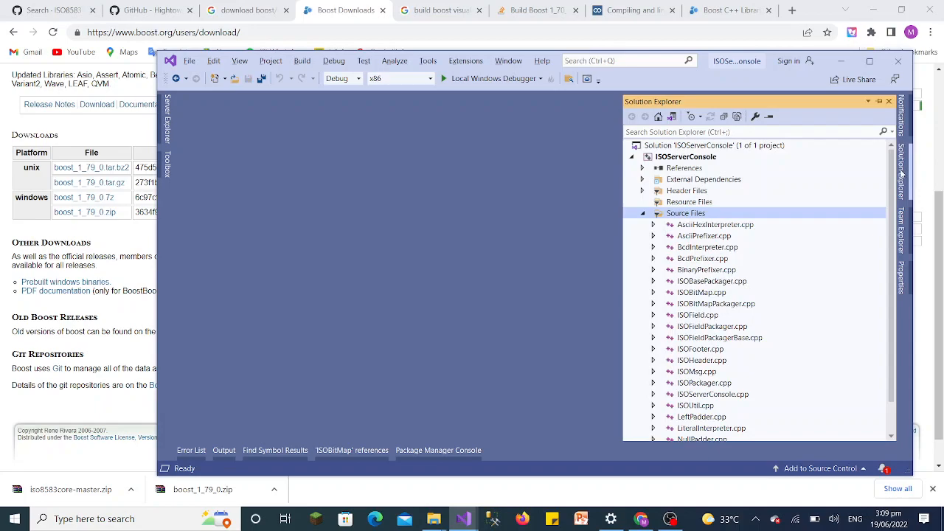
pyautogui.click(643, 213)
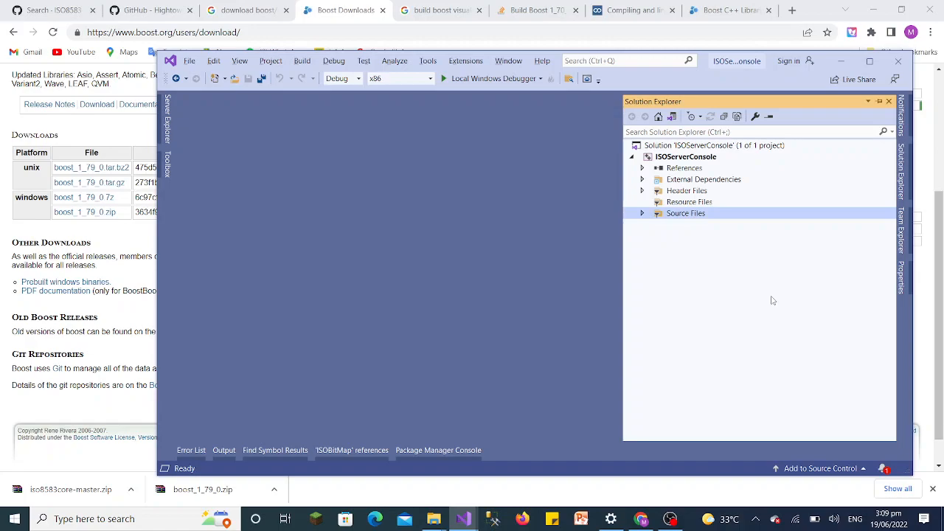
pyautogui.moveTo(667, 188)
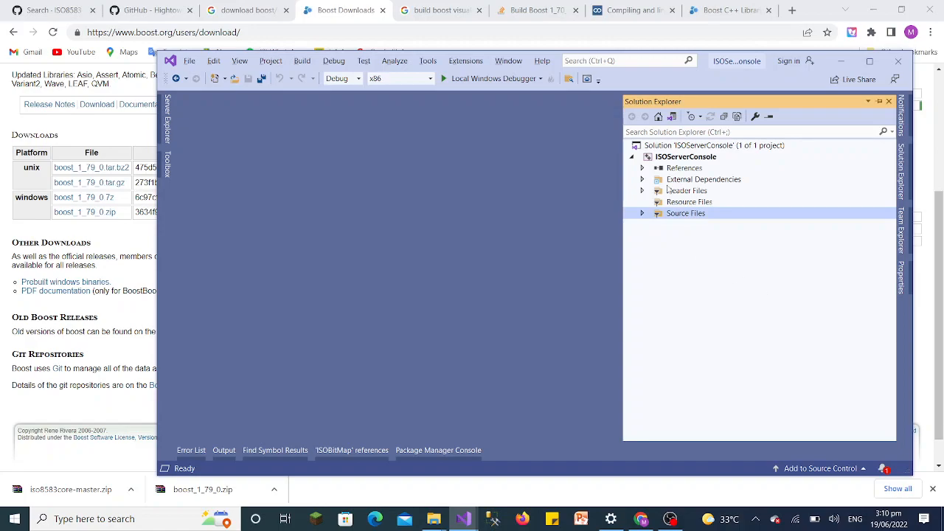
pyautogui.click(686, 156)
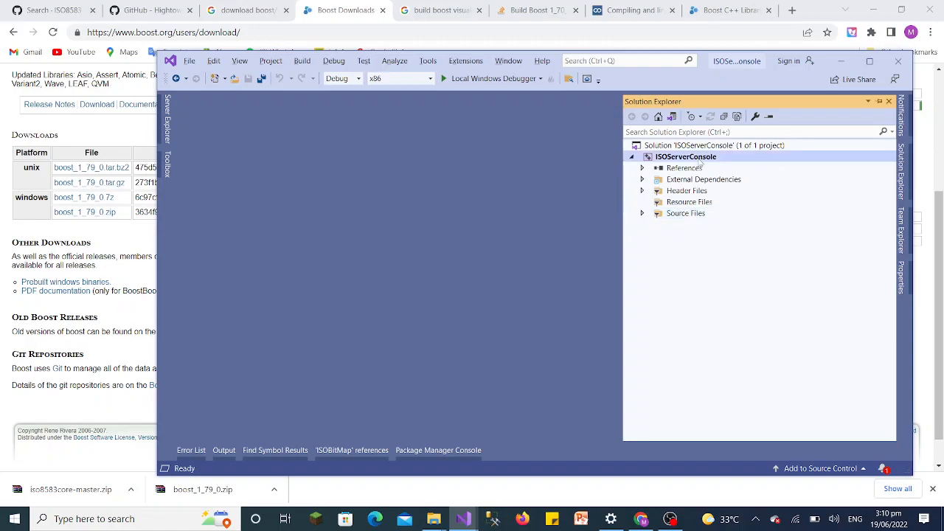
pyautogui.rightClick(684, 156)
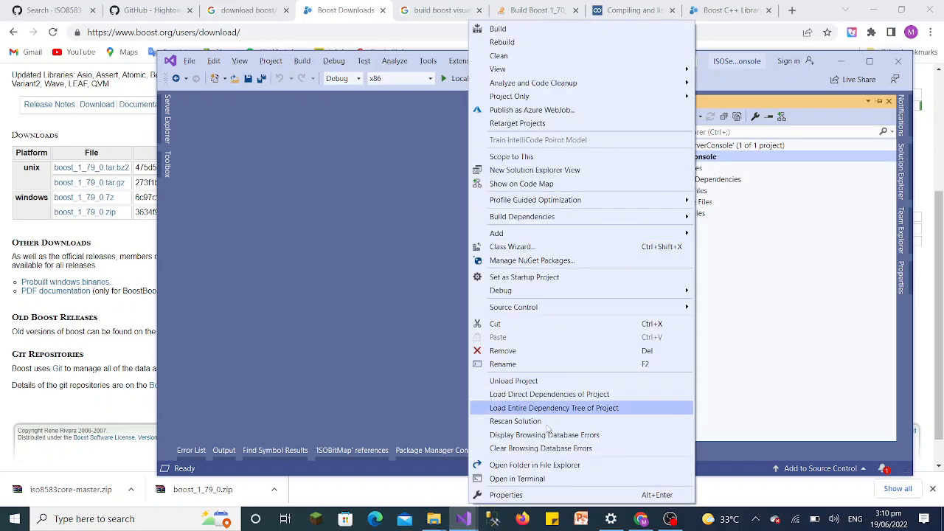
pyautogui.moveTo(505, 495)
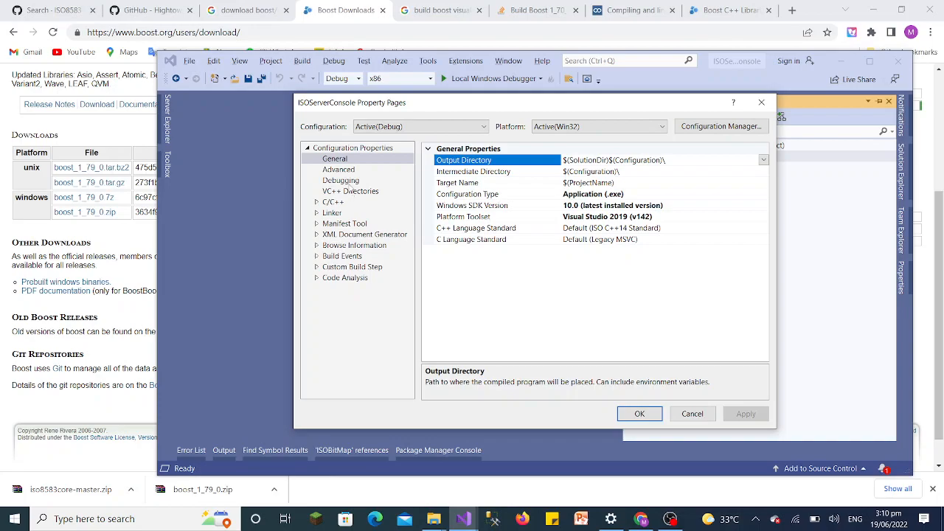
pyautogui.moveTo(395, 197)
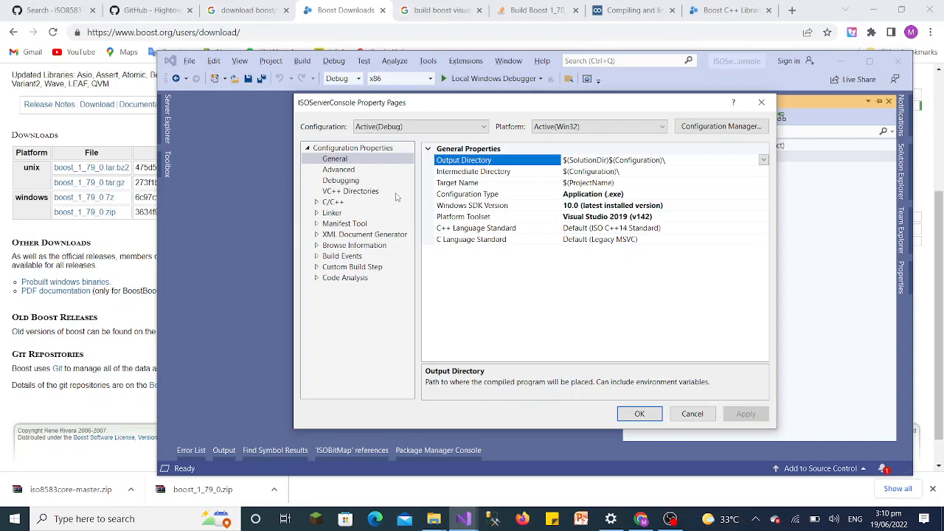
# Expand Configuration Properties > C/C++ and select its General page
pyautogui.click(334, 201)
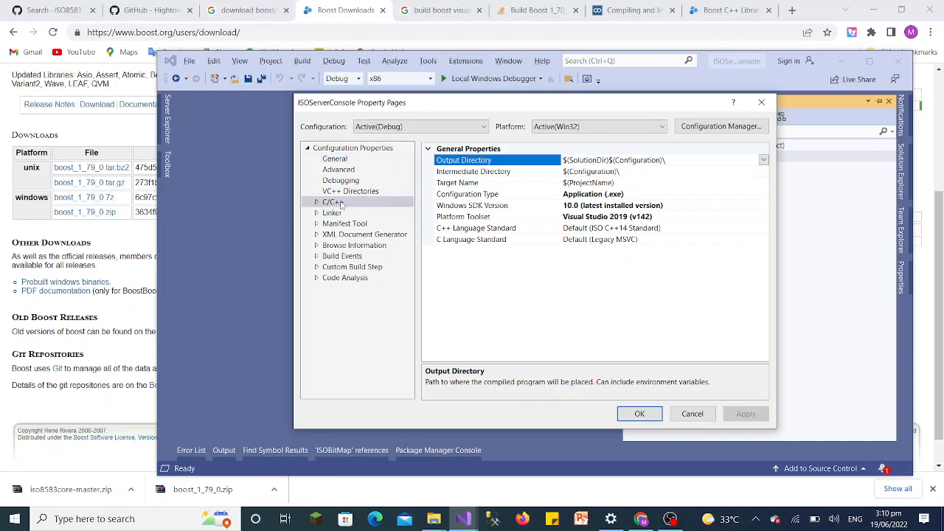
pyautogui.click(317, 202)
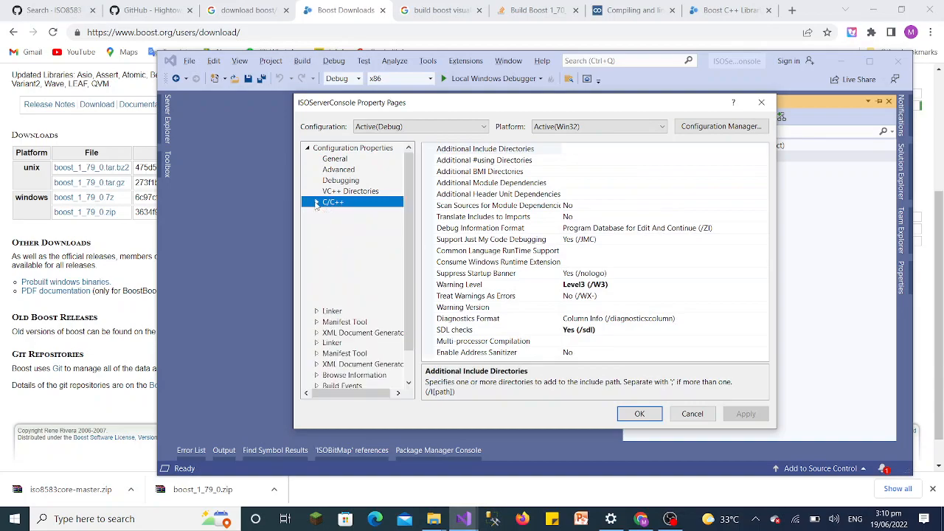
pyautogui.click(315, 202)
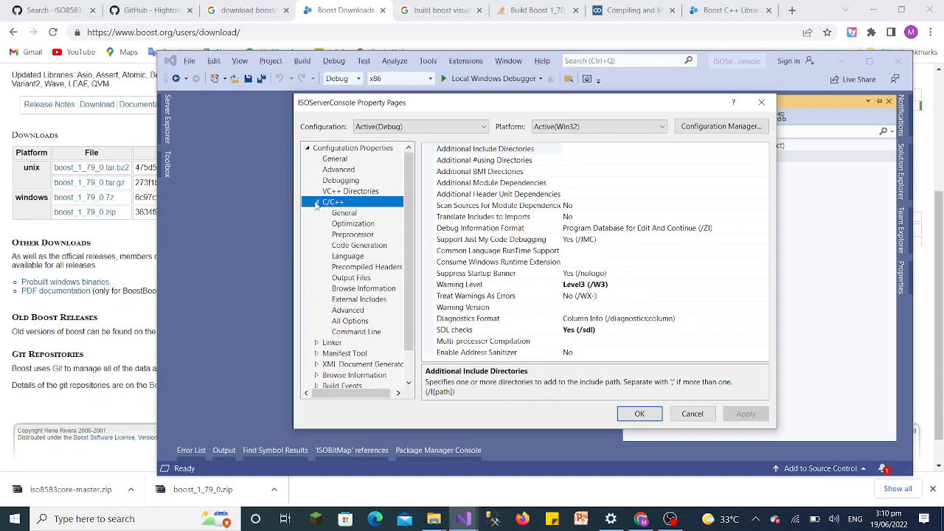
pyautogui.click(344, 212)
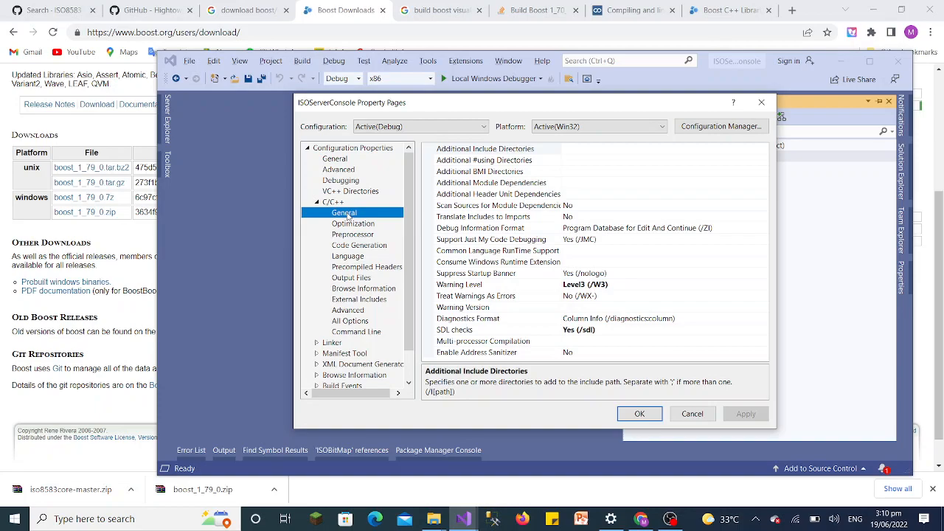
pyautogui.moveTo(559, 312)
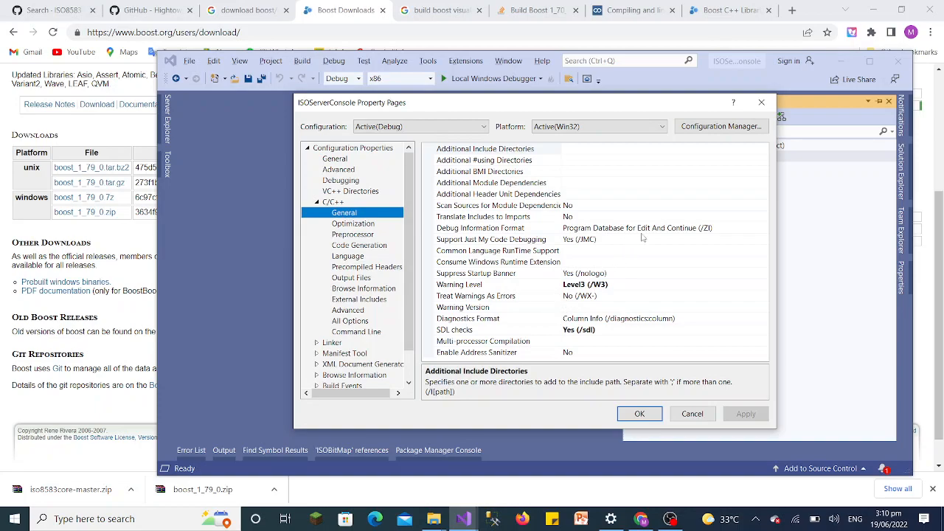
pyautogui.moveTo(708, 213)
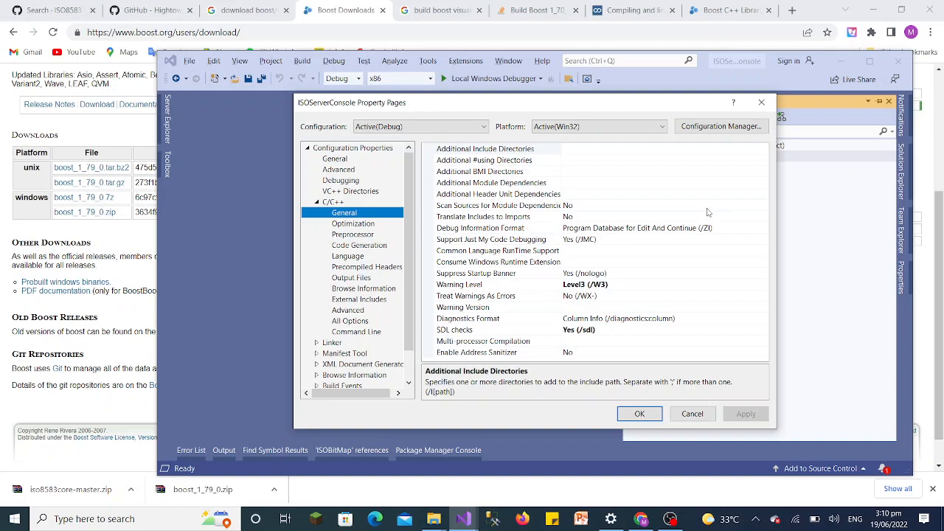
pyautogui.moveTo(540, 253)
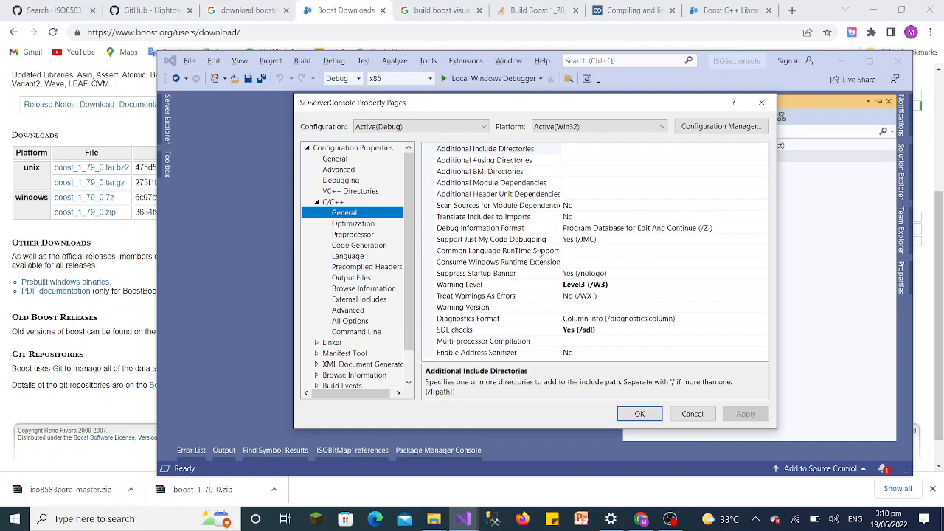
pyautogui.moveTo(605, 319)
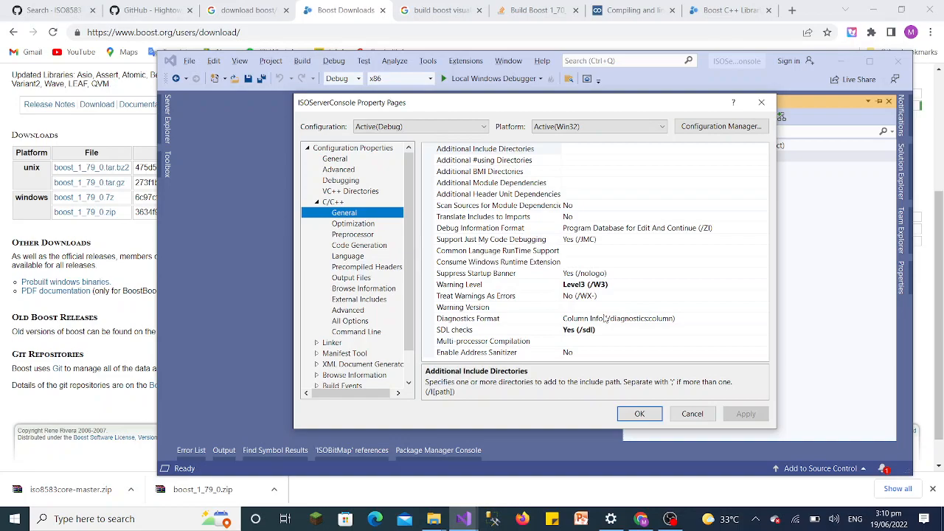
pyautogui.moveTo(637, 295)
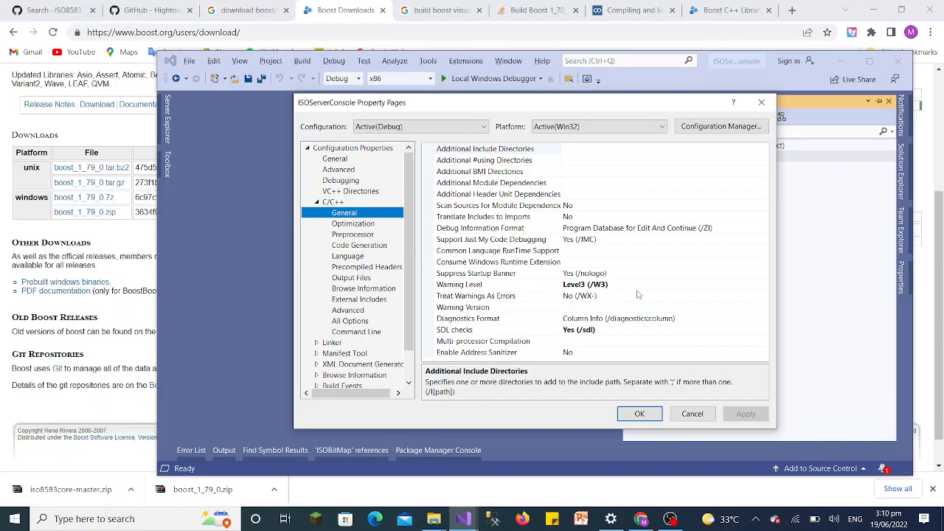
pyautogui.moveTo(598, 249)
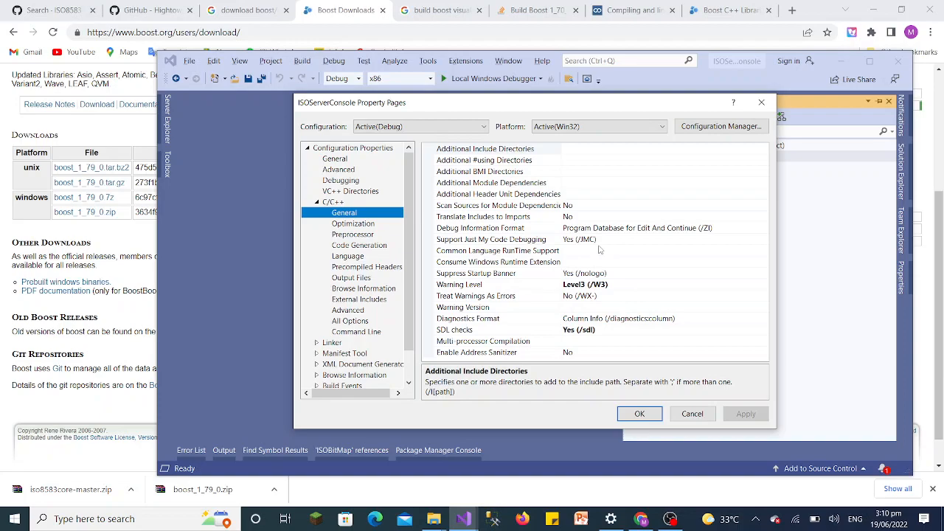
pyautogui.moveTo(553, 156)
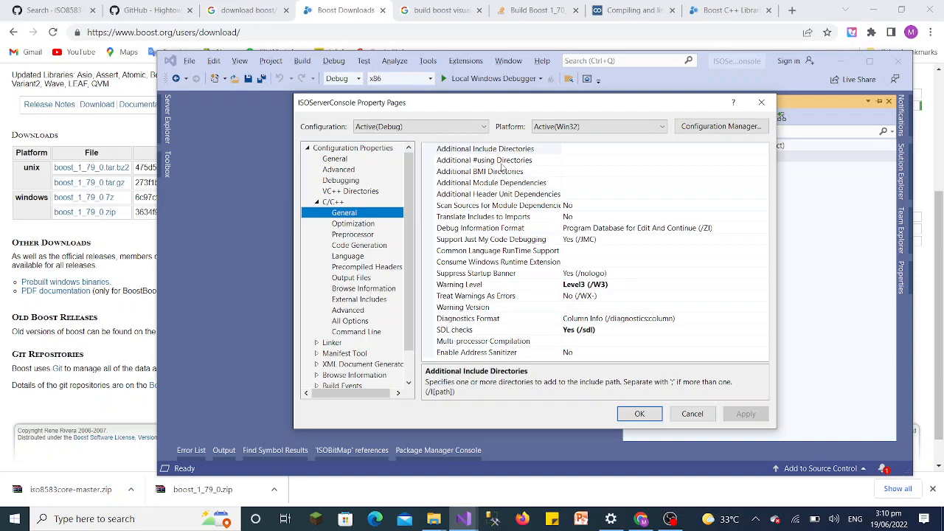
pyautogui.moveTo(609, 158)
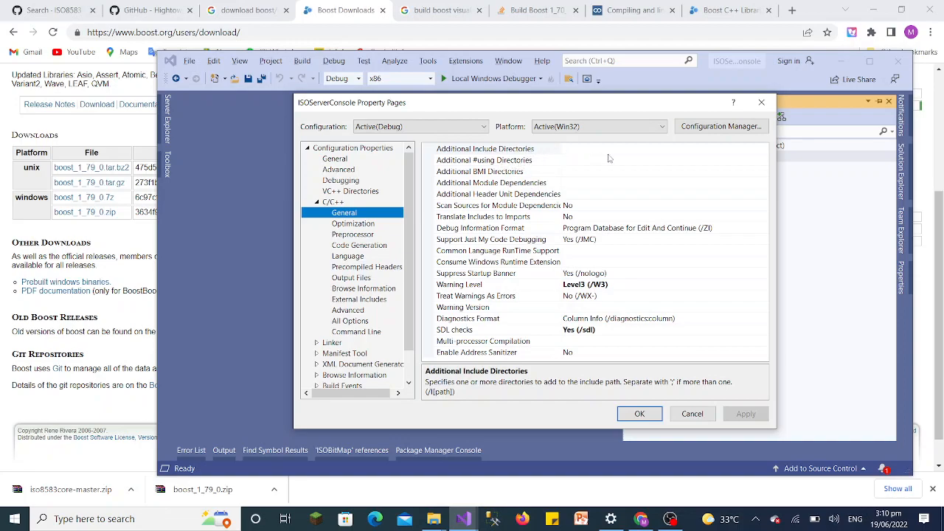
pyautogui.moveTo(693, 158)
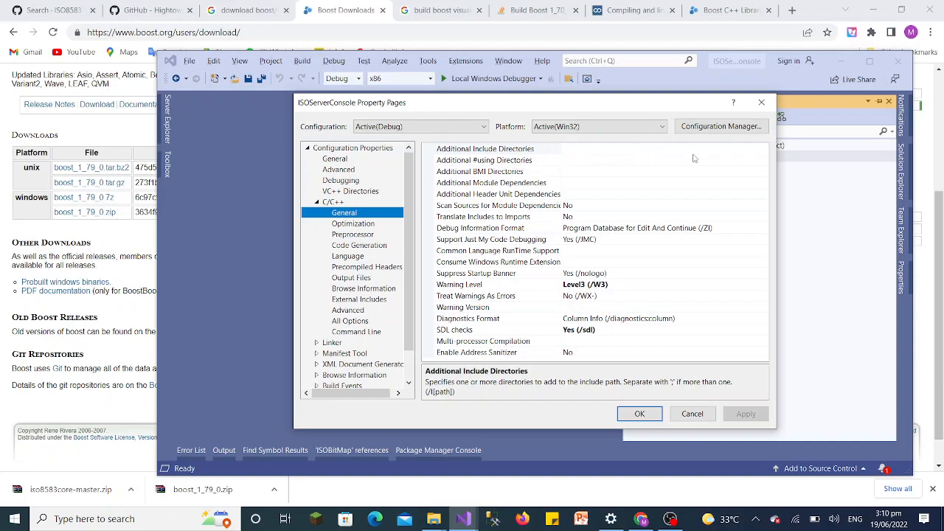
# Edit Additional Include Directories, add a blank entry and start browsing for its folder
pyautogui.click(494, 147)
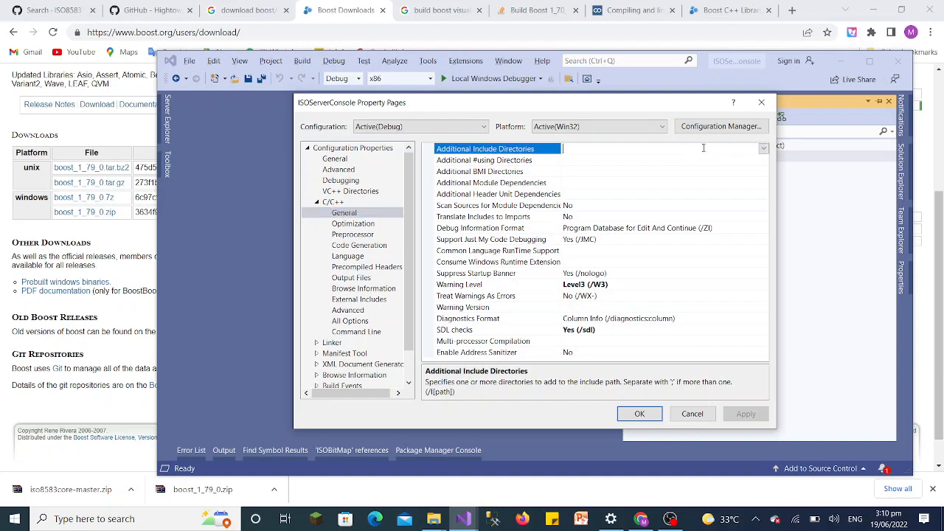
pyautogui.click(764, 148)
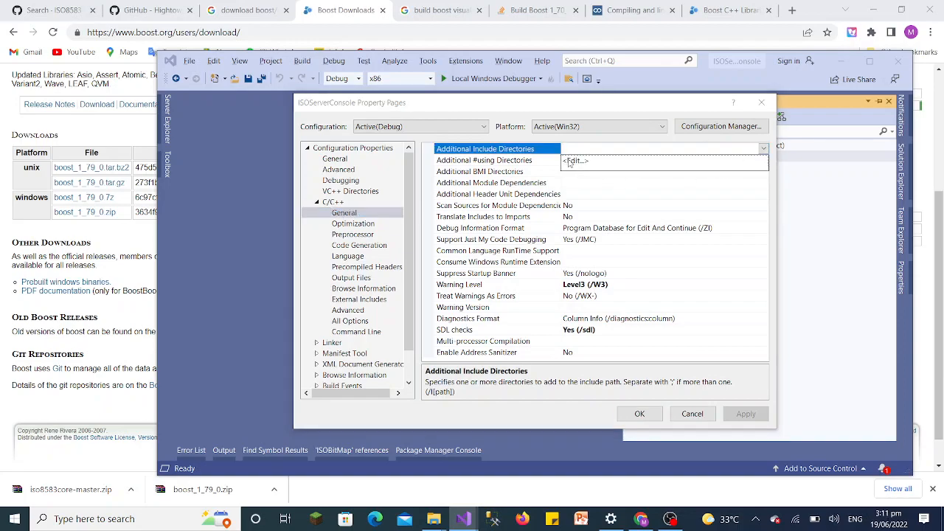
pyautogui.click(656, 160)
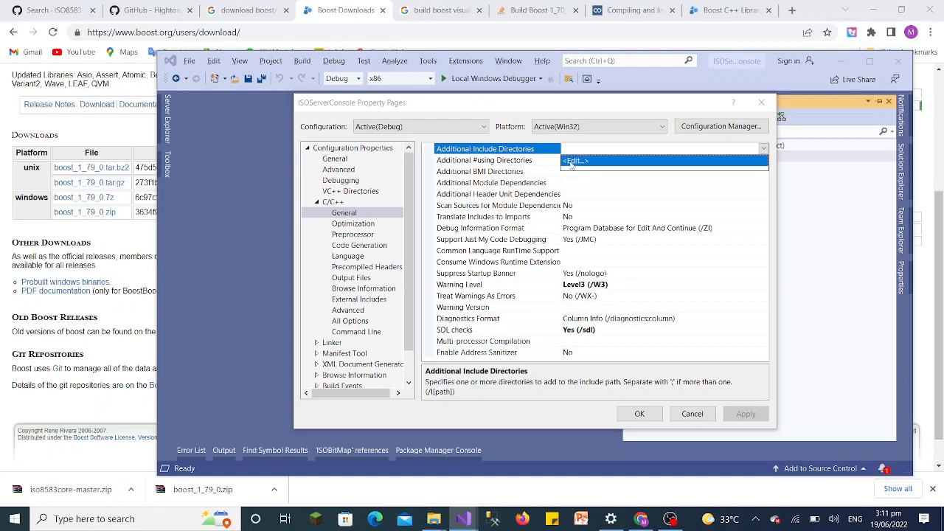
pyautogui.click(575, 161)
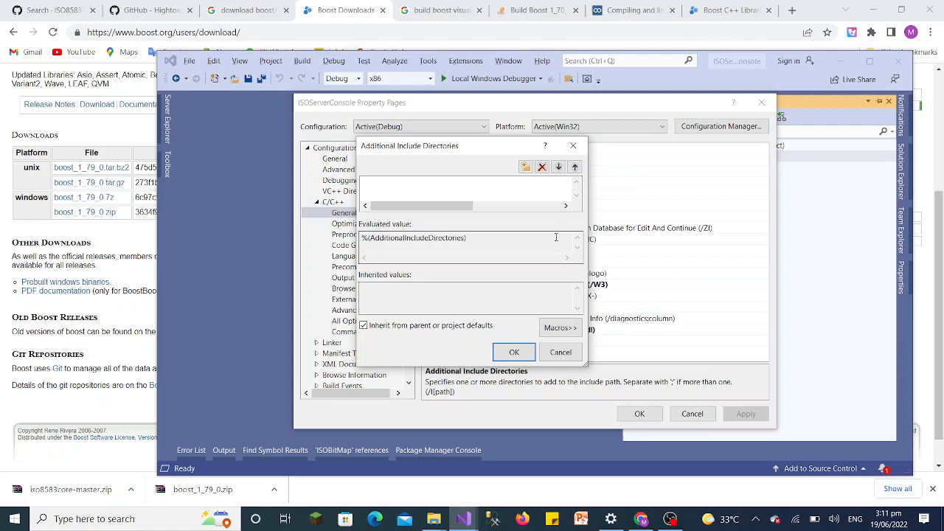
pyautogui.moveTo(513, 228)
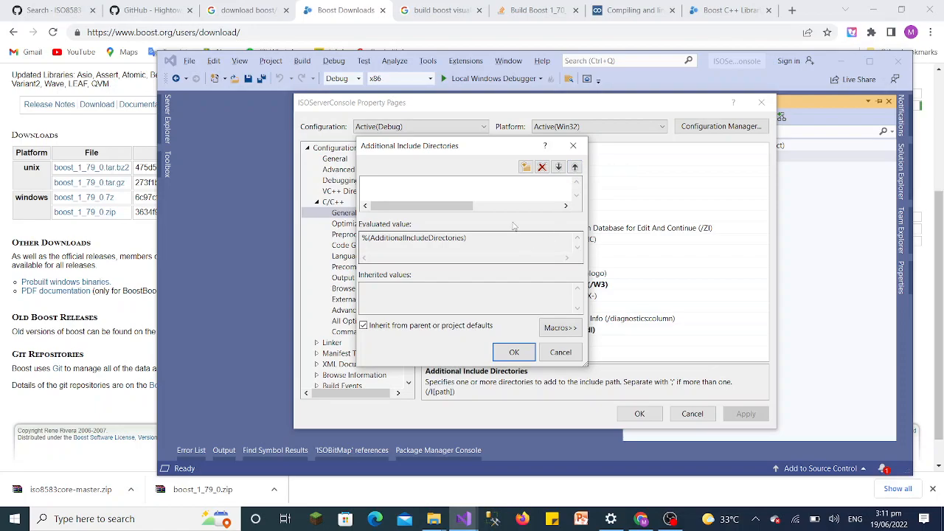
pyautogui.moveTo(525, 167)
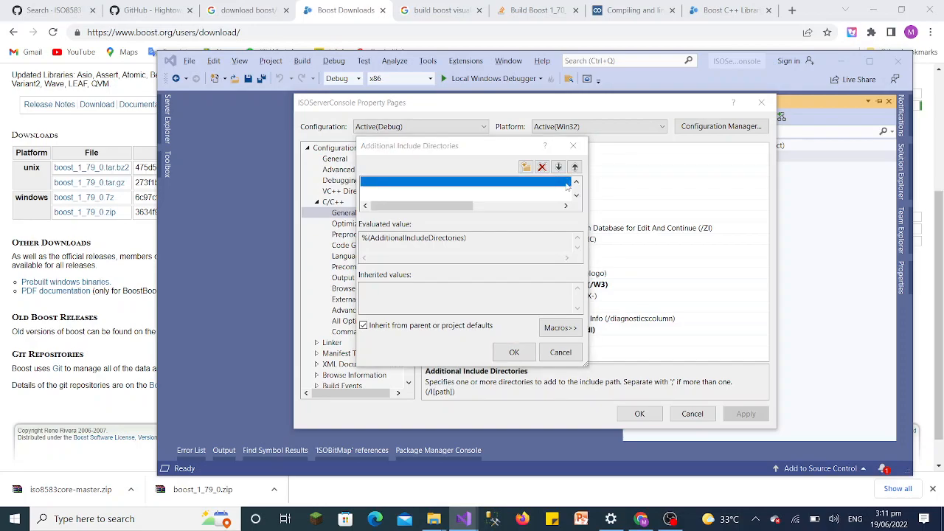
pyautogui.click(525, 167)
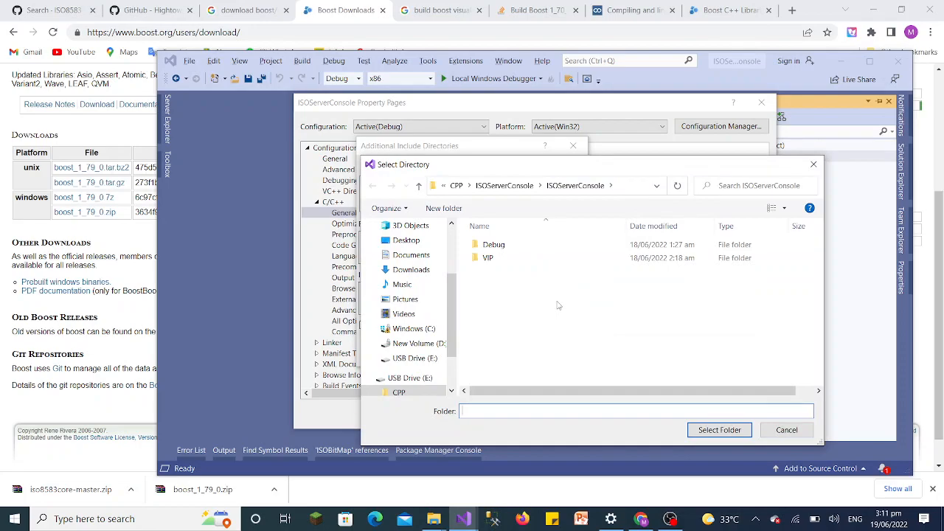
pyautogui.moveTo(442, 206)
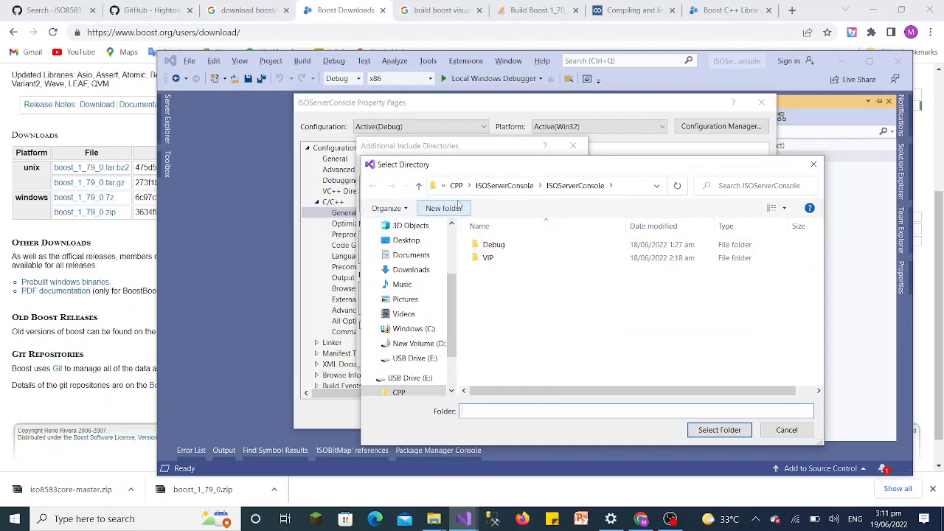
# Browse to D:\R&D\CPP\boost_1_79_0 and select it as the include folder
pyautogui.click(455, 185)
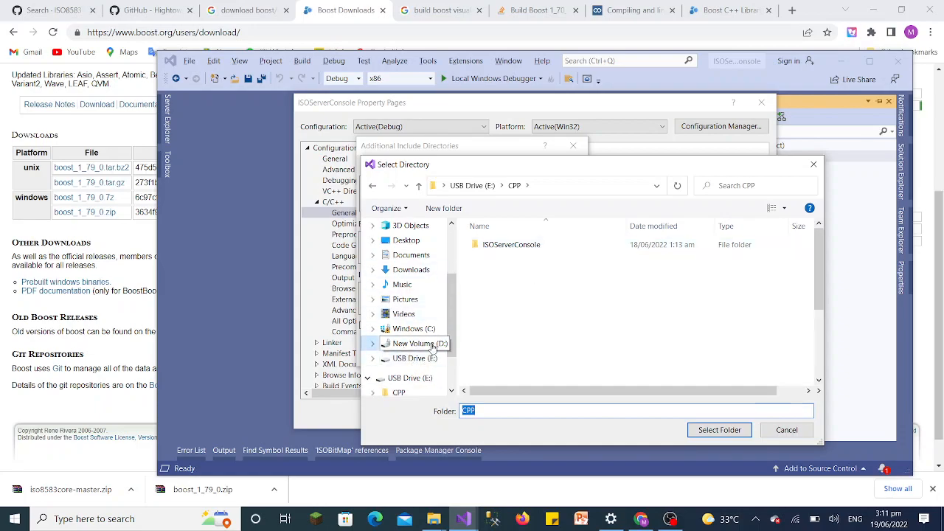
pyautogui.click(419, 342)
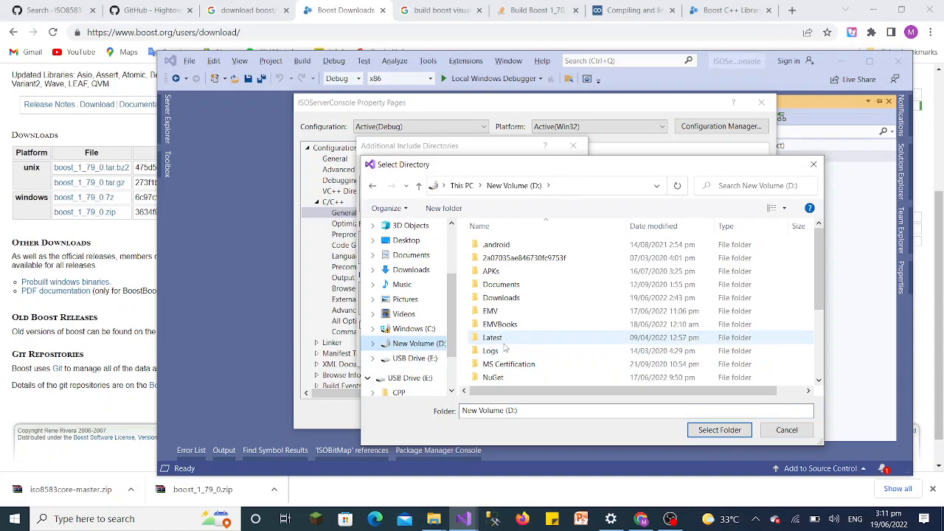
pyautogui.click(489, 351)
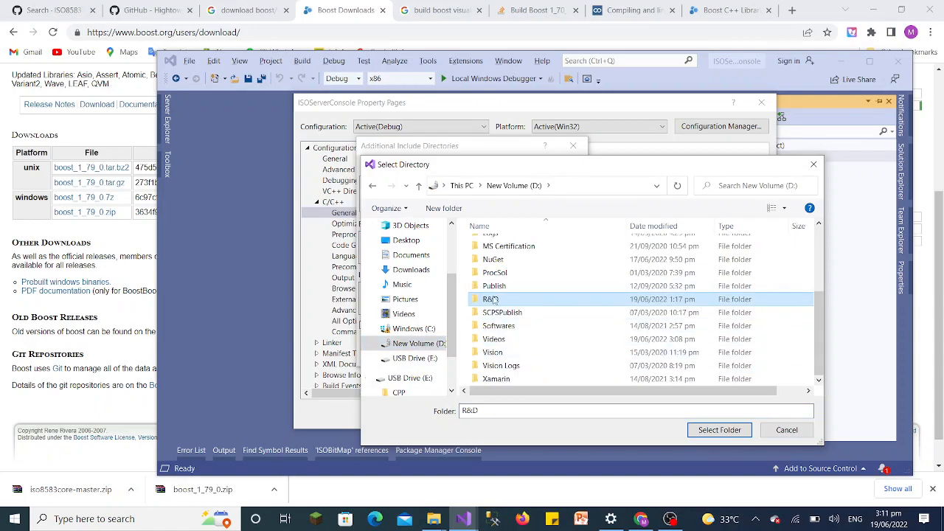
pyautogui.doubleClick(490, 298)
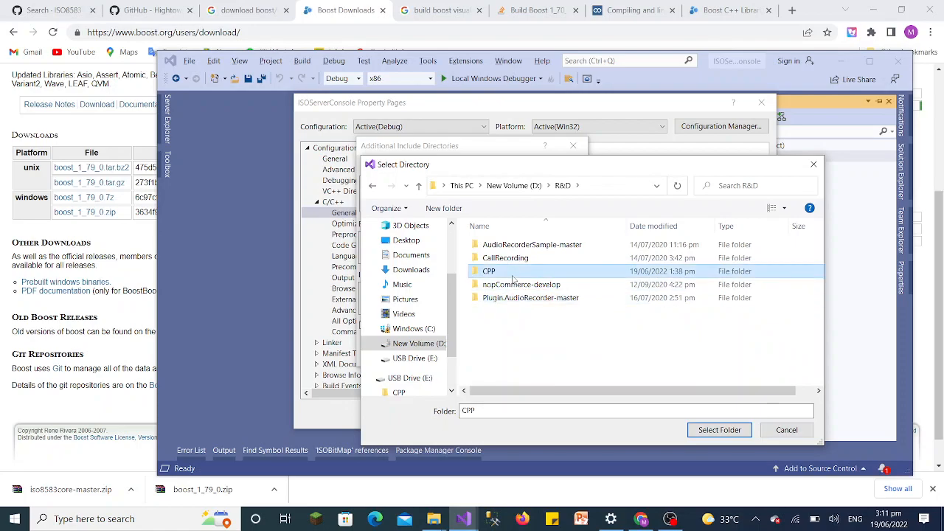
pyautogui.doubleClick(488, 271)
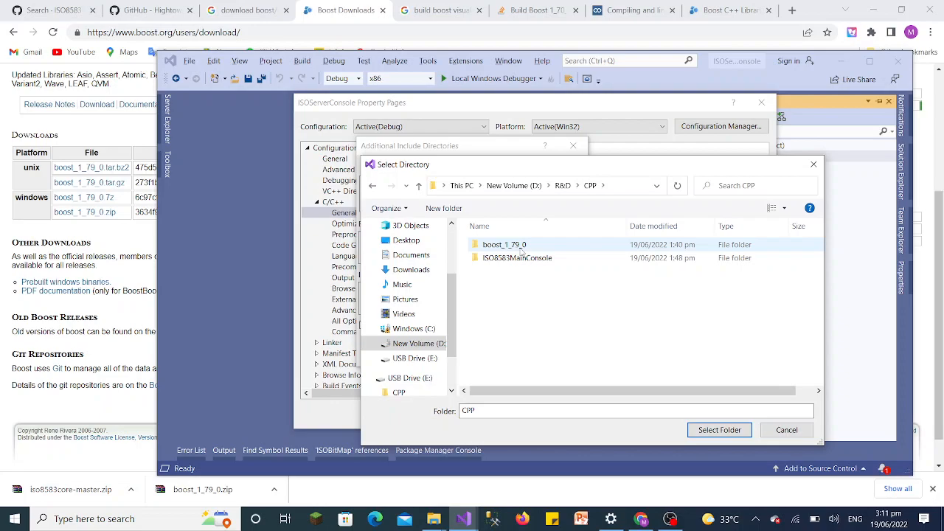
pyautogui.doubleClick(505, 245)
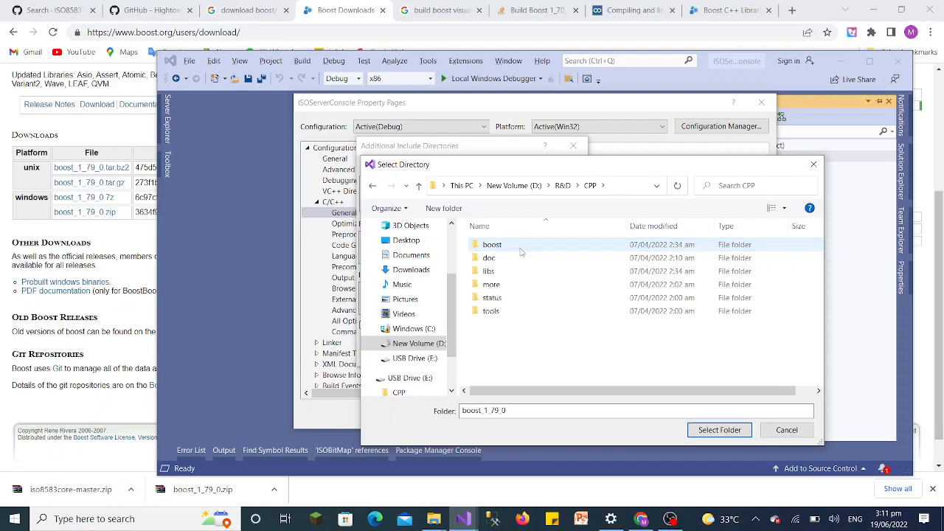
pyautogui.doubleClick(492, 244)
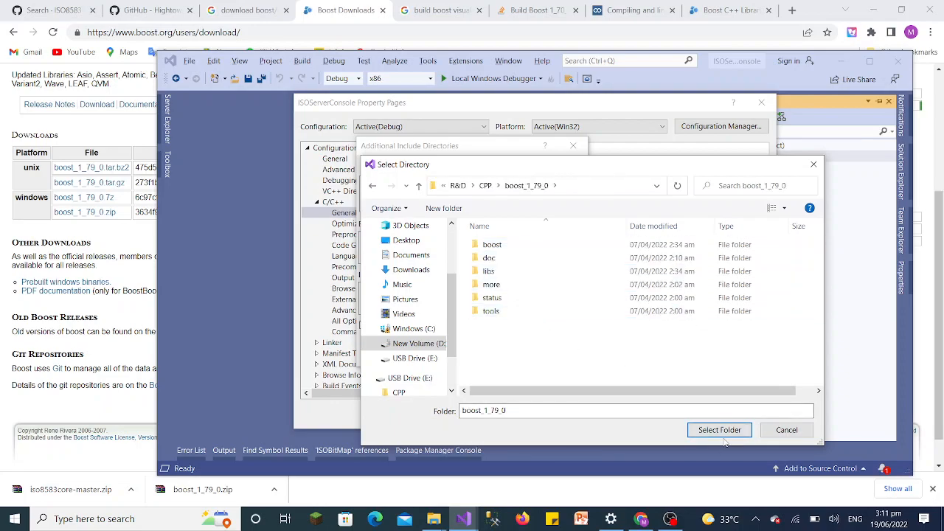
pyautogui.click(718, 431)
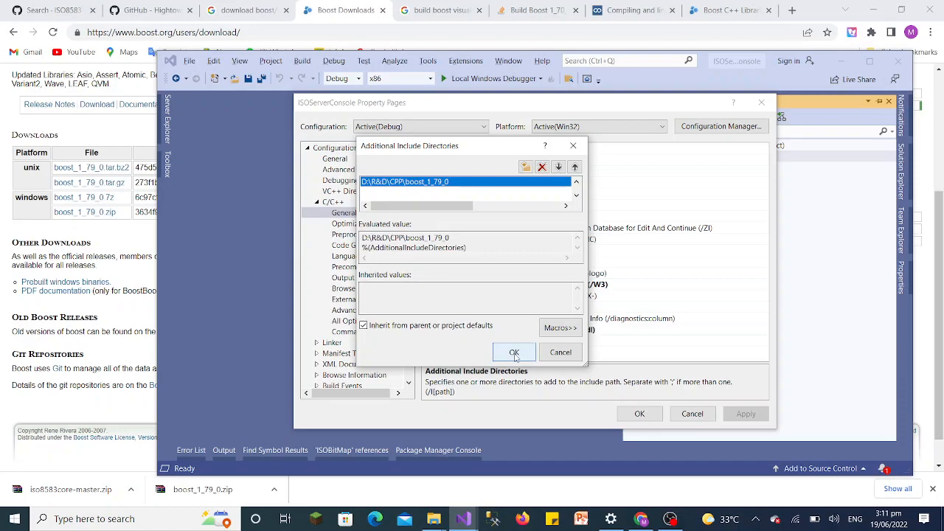
# Confirm the include directory list and apply the setting
pyautogui.click(513, 351)
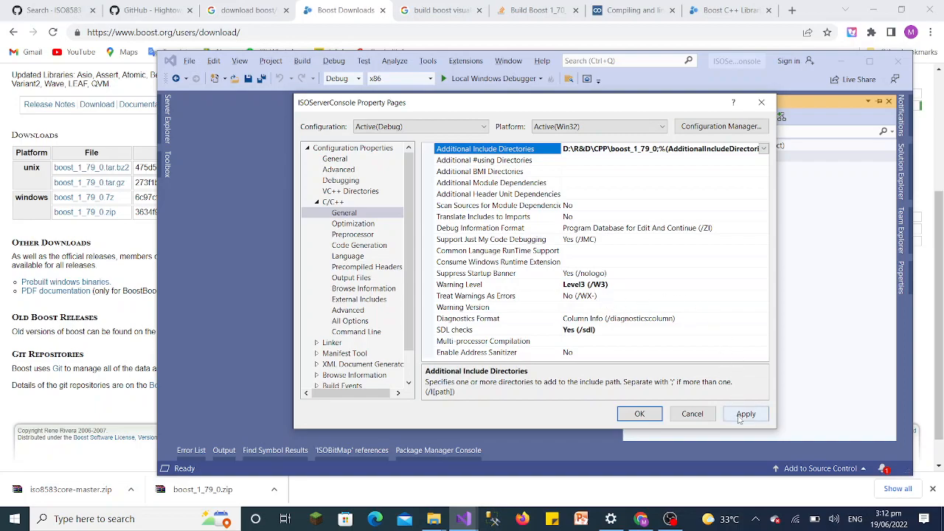
pyautogui.click(746, 412)
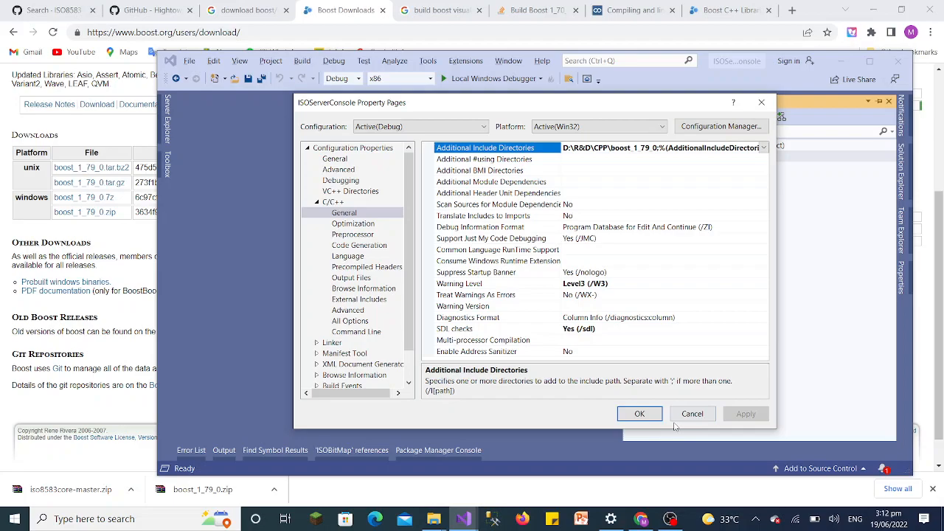
pyautogui.moveTo(457, 308)
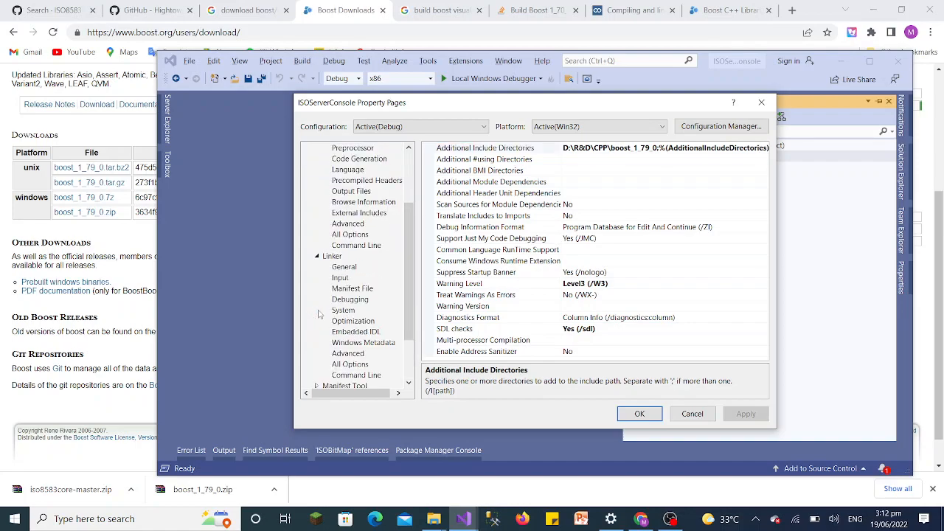
# Under Linker > General, edit the Additional Library Directories value
pyautogui.click(344, 266)
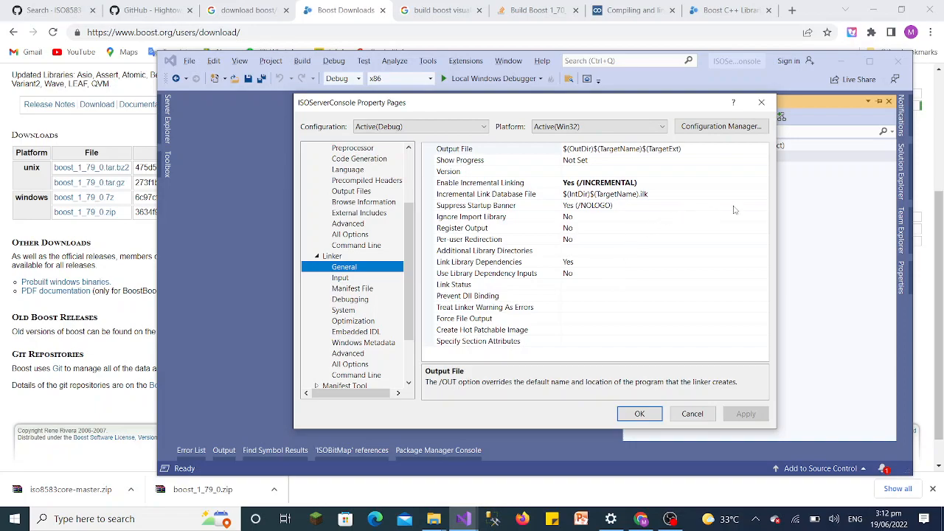
pyautogui.moveTo(511, 176)
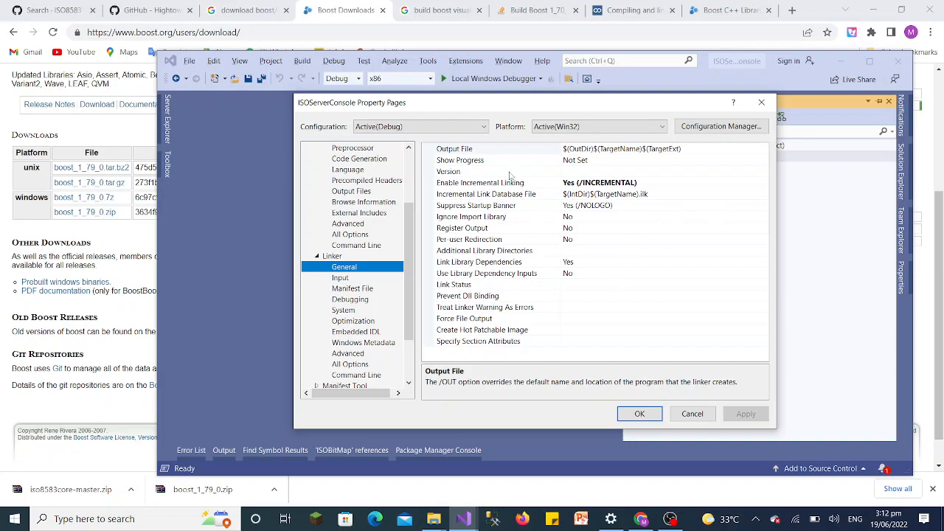
pyautogui.moveTo(506, 210)
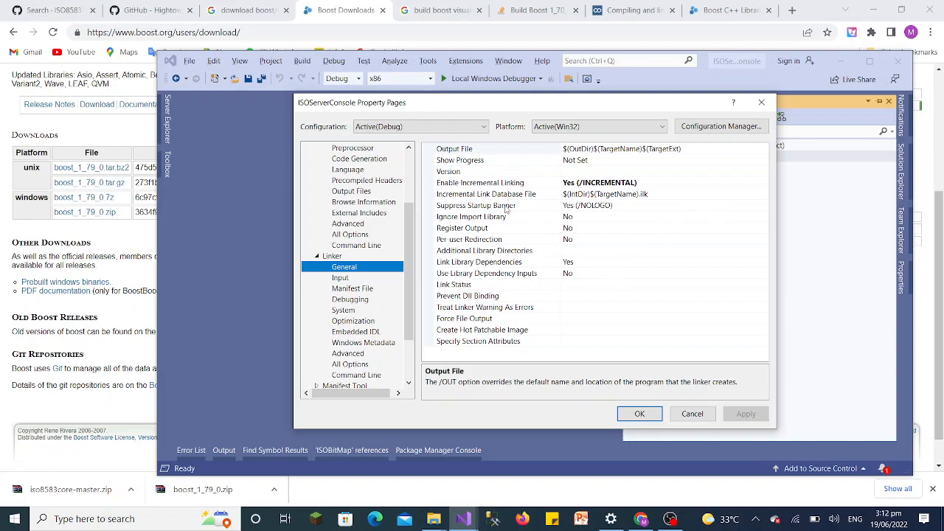
pyautogui.moveTo(505, 259)
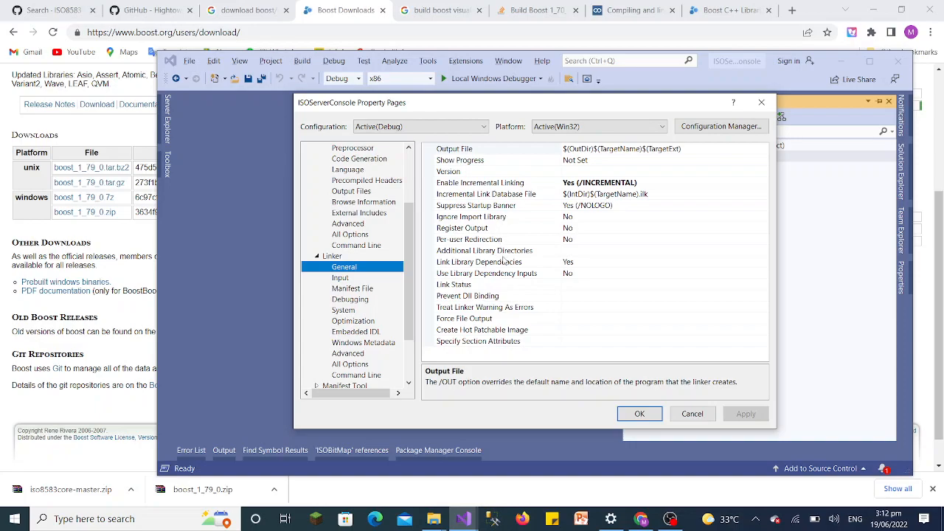
pyautogui.moveTo(505, 283)
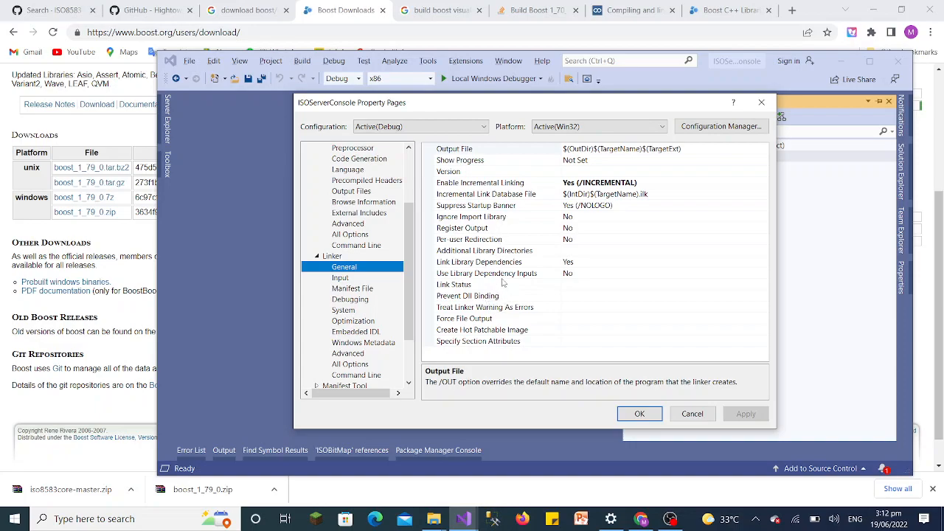
pyautogui.moveTo(528, 214)
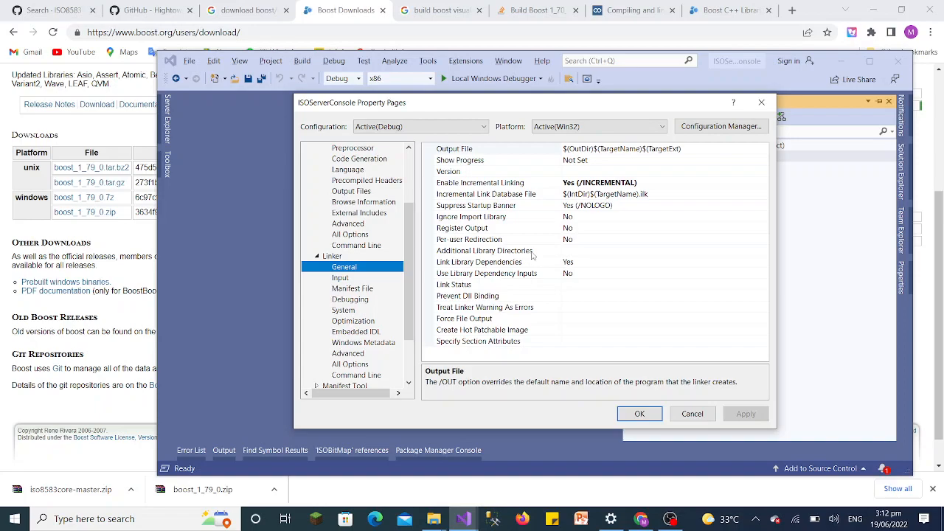
pyautogui.moveTo(581, 256)
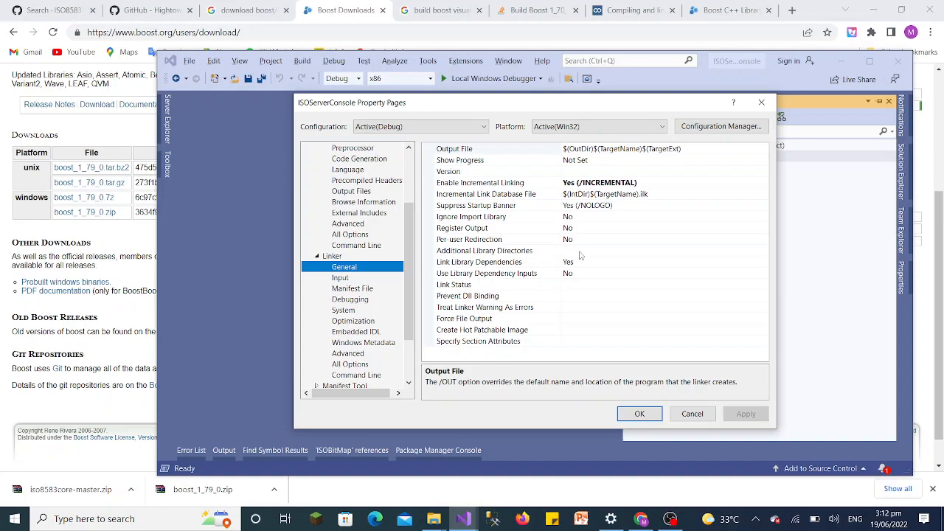
pyautogui.click(483, 251)
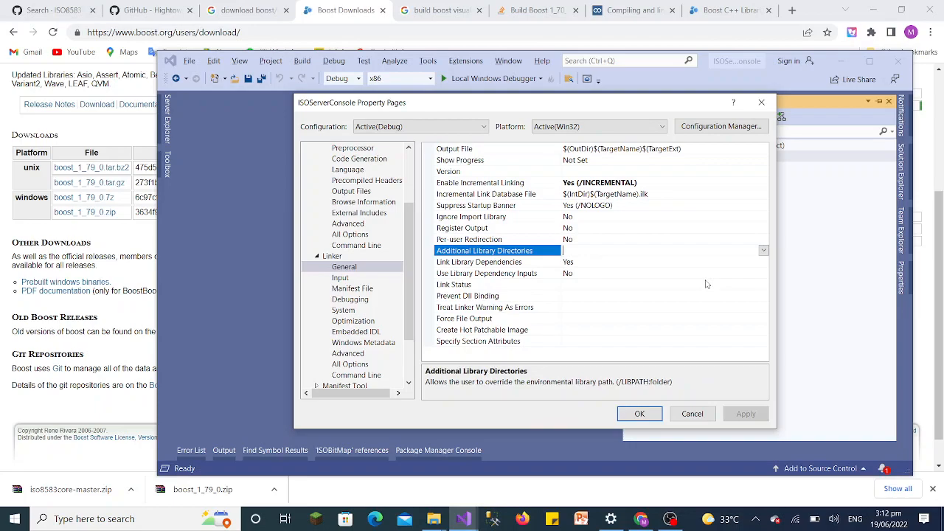
pyautogui.click(764, 251)
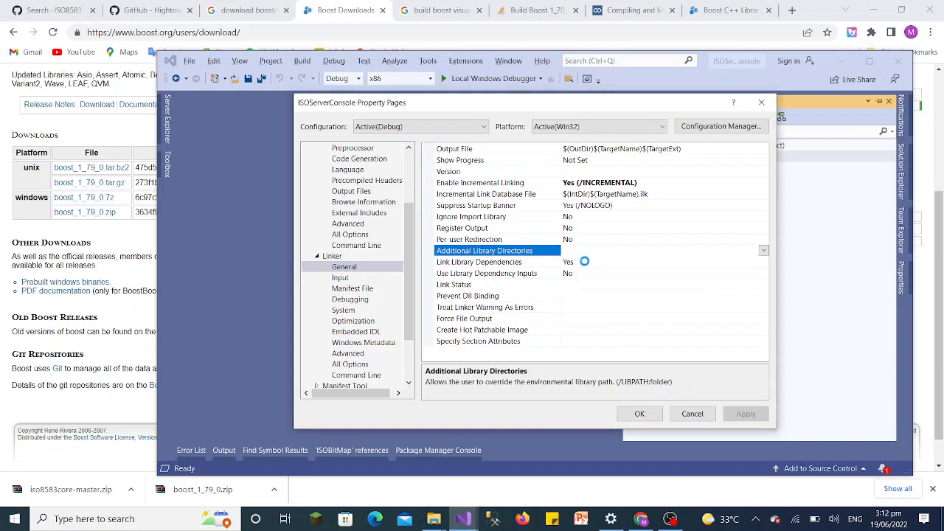
pyautogui.click(764, 251)
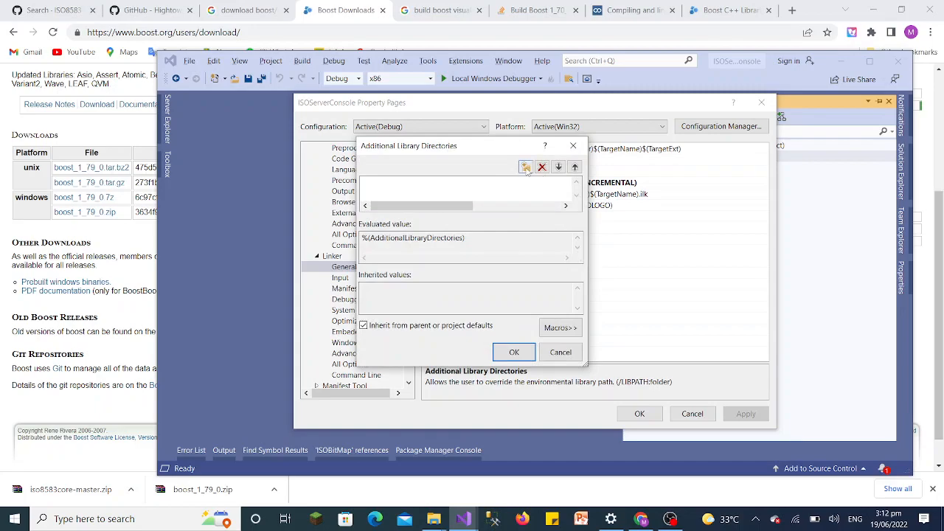
pyautogui.moveTo(525, 168)
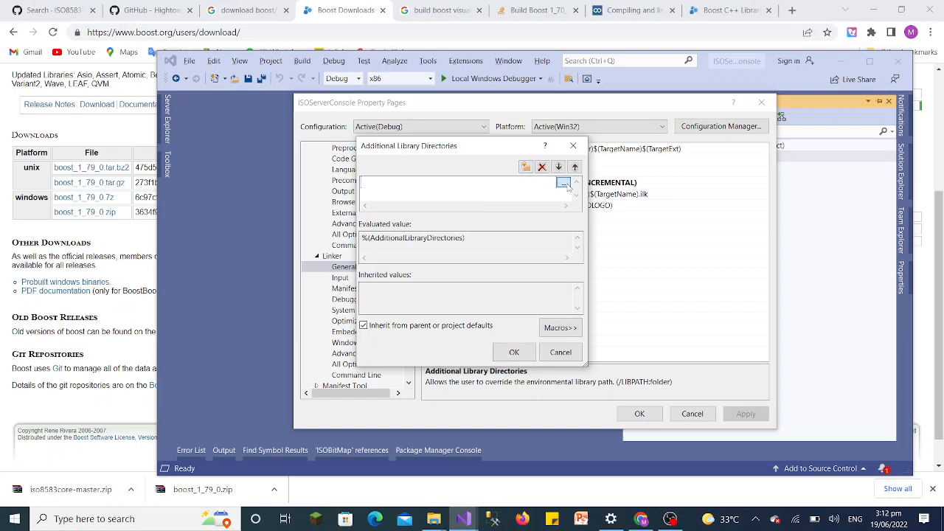
# Browse for the new library directory entry and enter the boost_1_79_0 folder
pyautogui.click(563, 183)
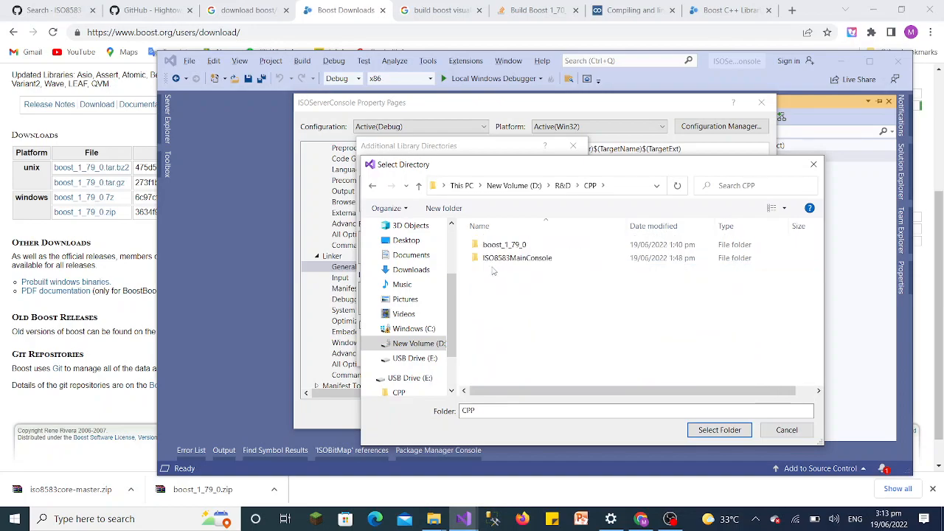
pyautogui.doubleClick(505, 245)
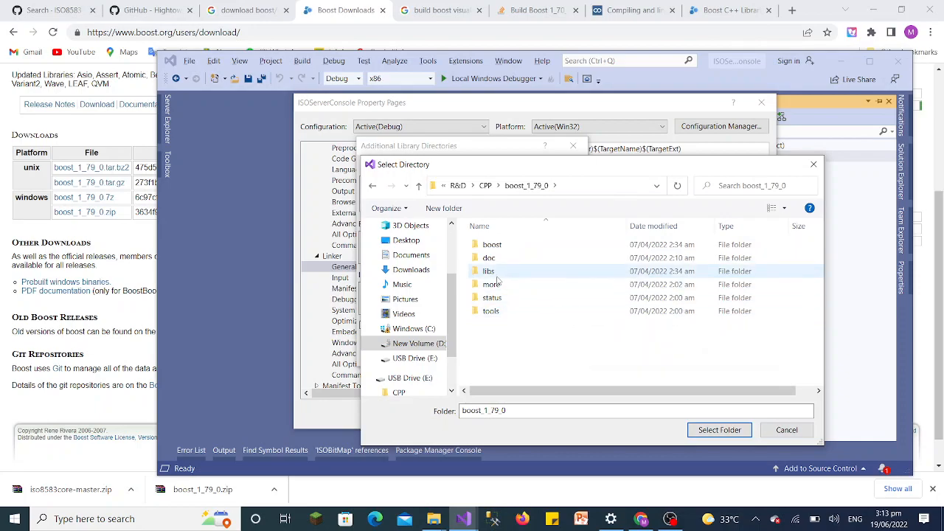
# Select D:\R&D\CPP\boost_1_79_0\libs as the library directory, apply and close Property Pages
pyautogui.doubleClick(488, 271)
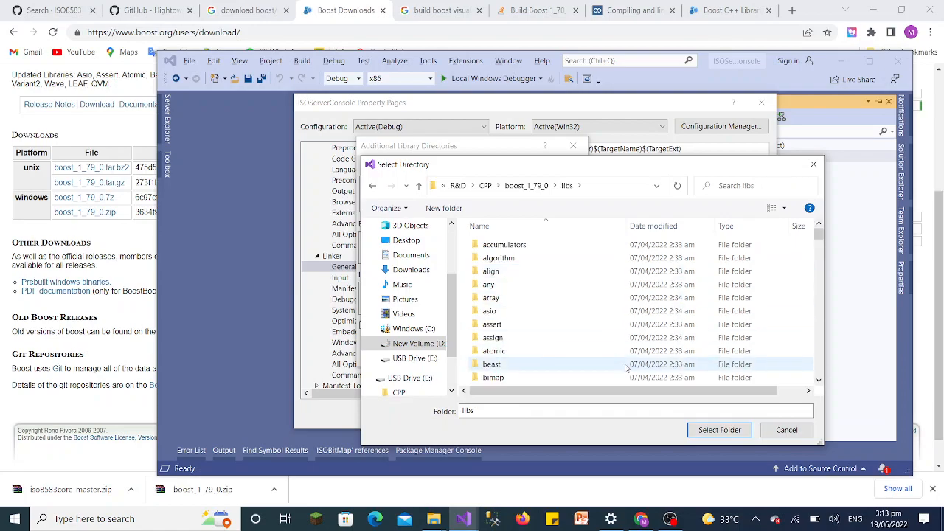
pyautogui.click(718, 429)
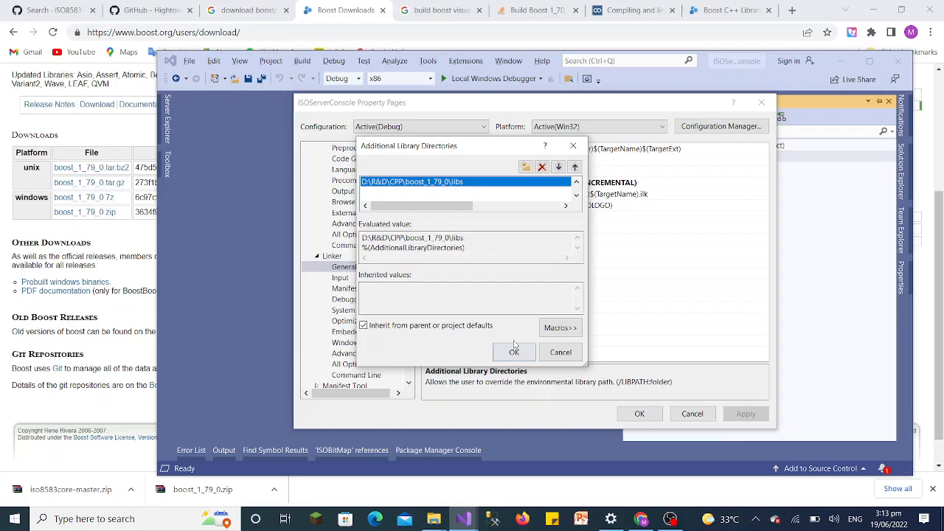
pyautogui.click(513, 351)
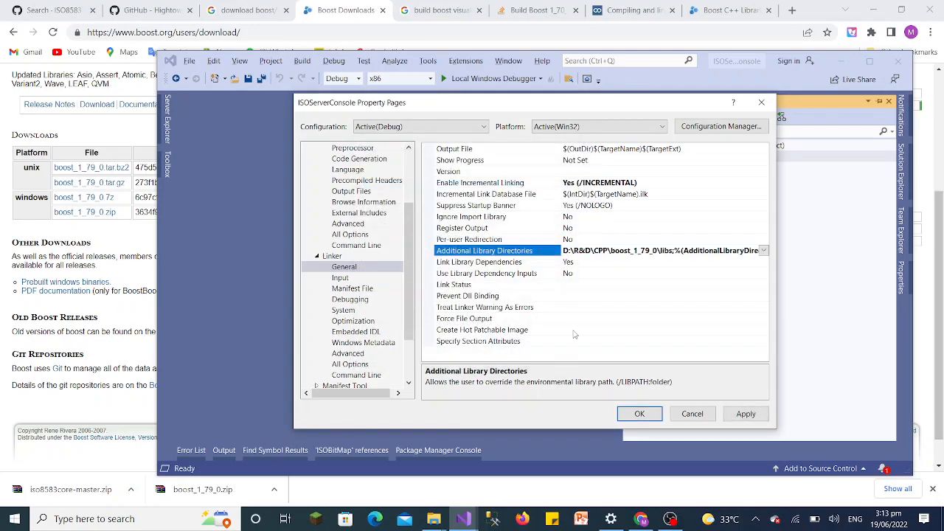
pyautogui.moveTo(740, 398)
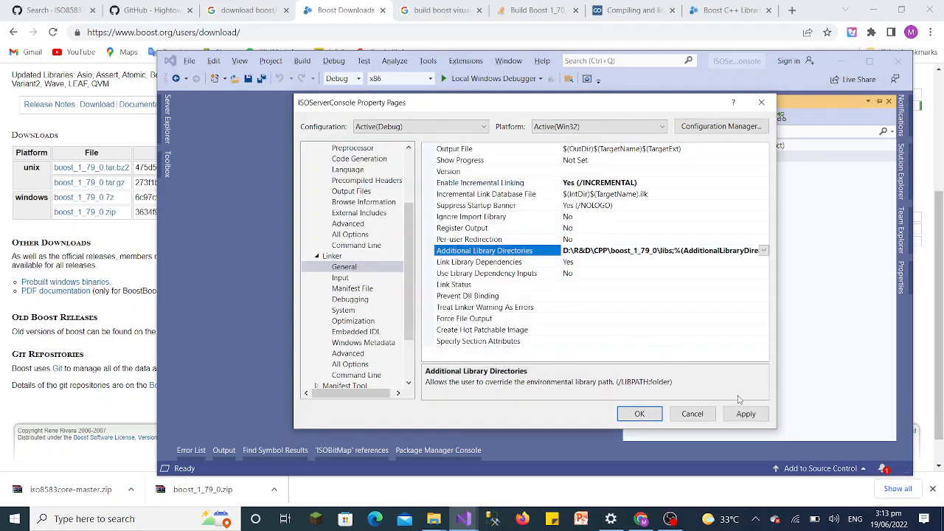
pyautogui.click(746, 413)
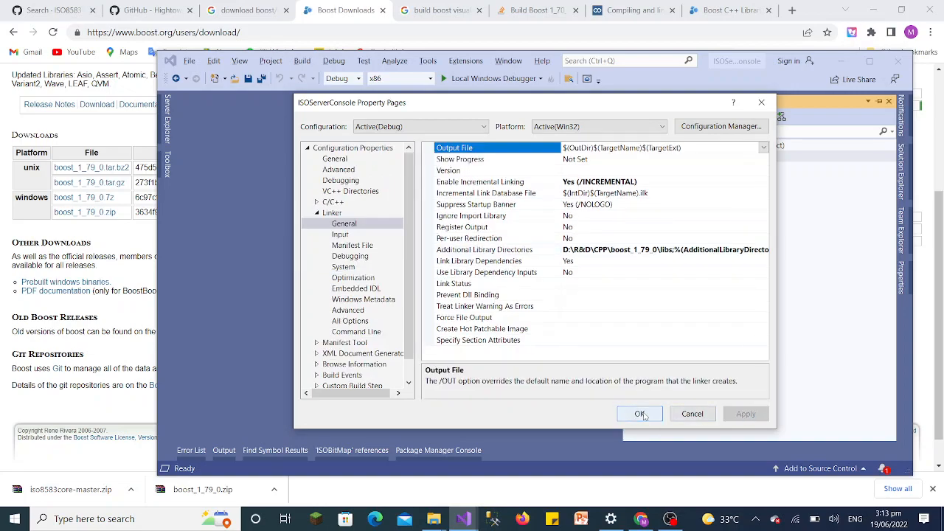
pyautogui.click(639, 413)
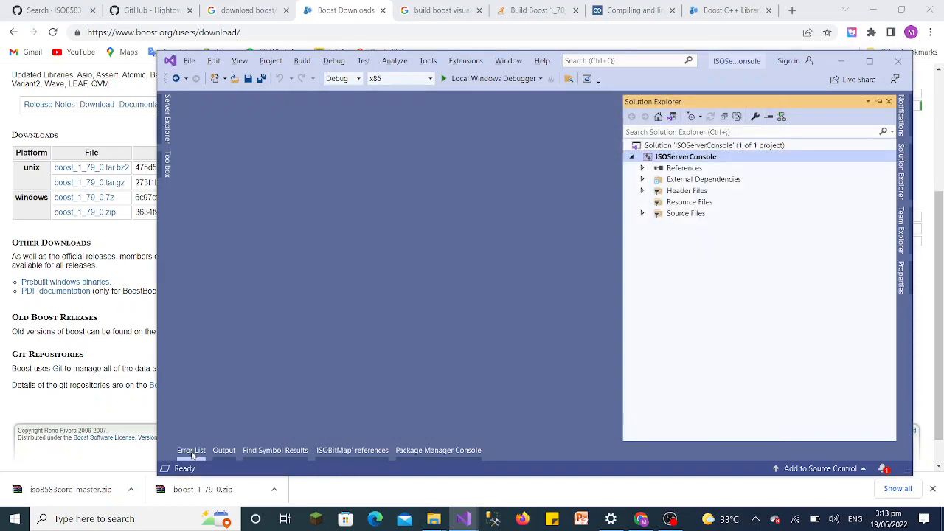
pyautogui.click(191, 450)
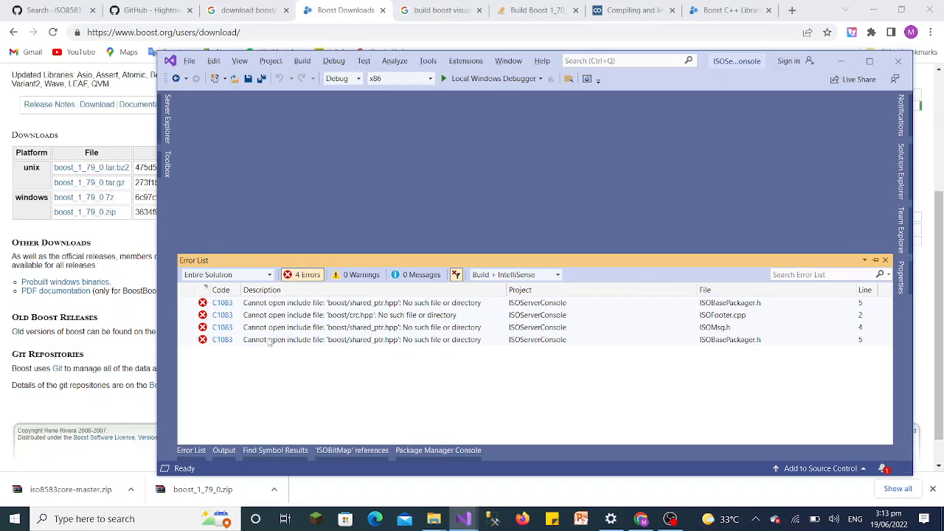
pyautogui.moveTo(419, 360)
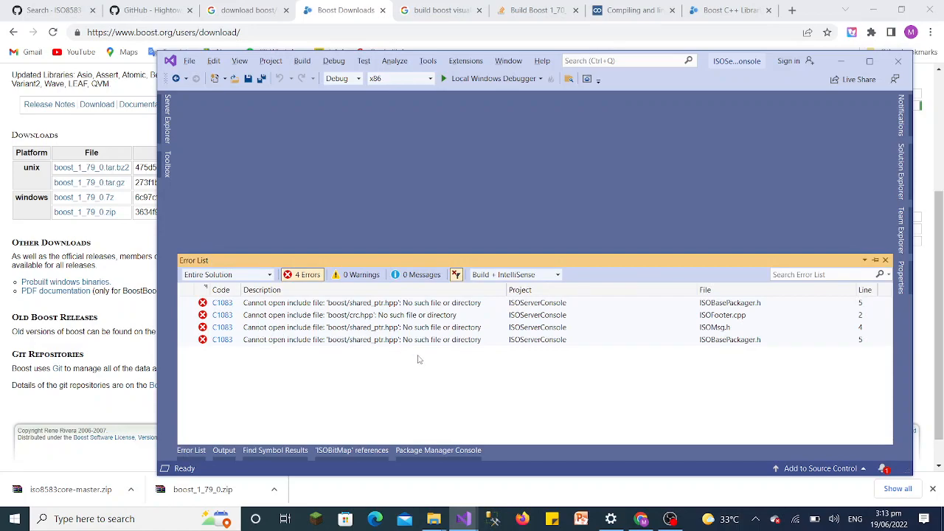
pyautogui.moveTo(368, 308)
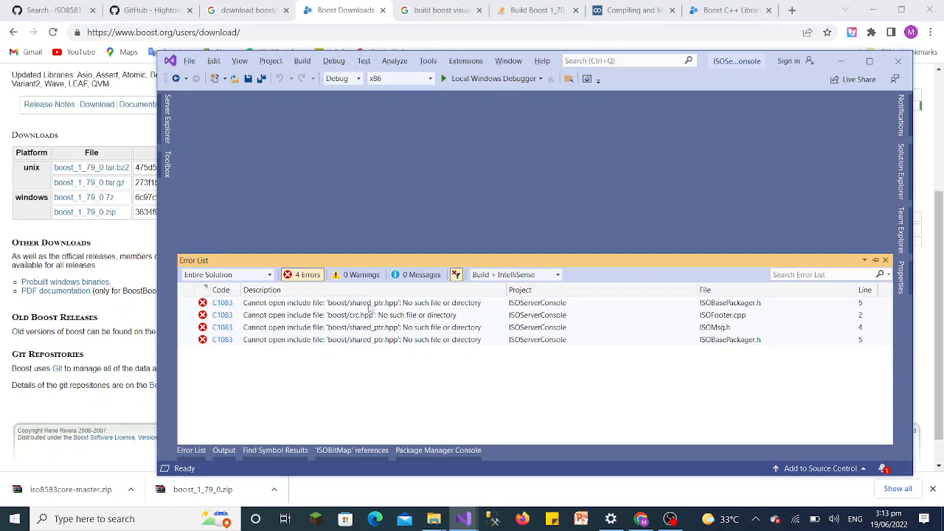
pyautogui.moveTo(404, 339)
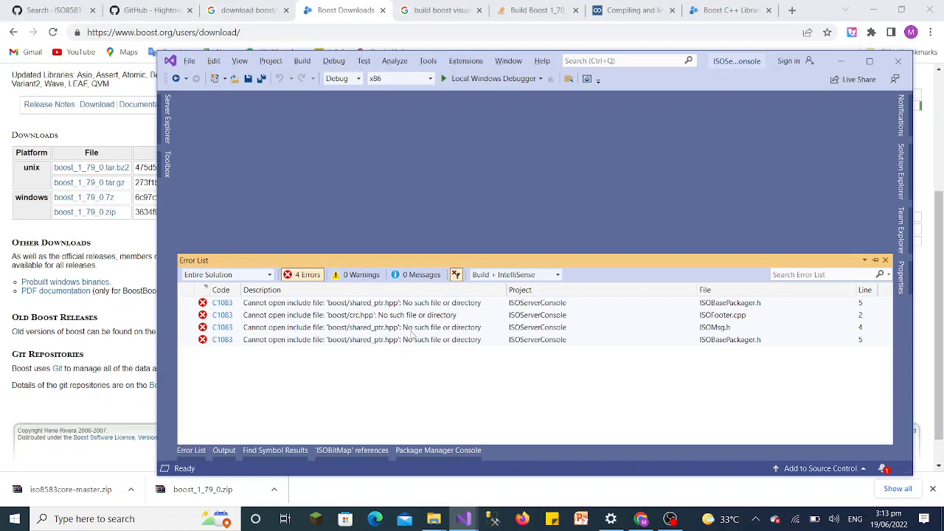
pyautogui.moveTo(568, 225)
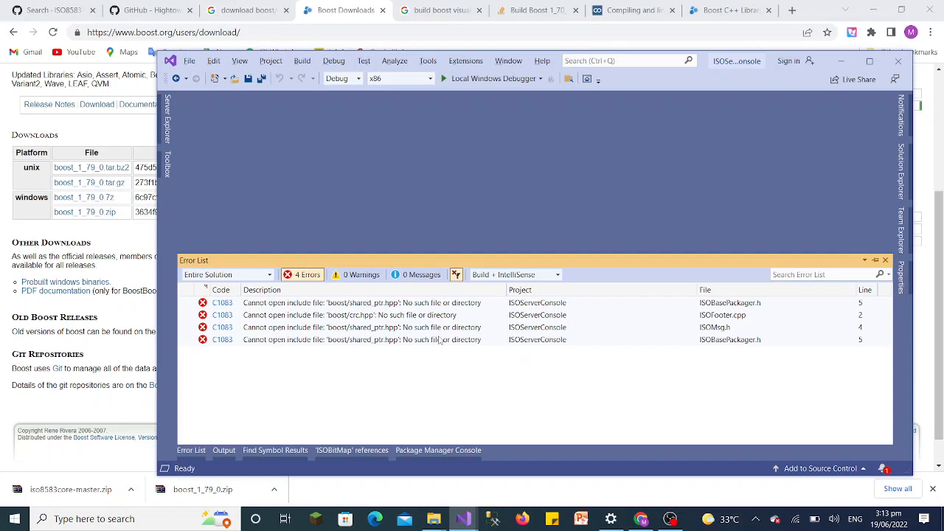
pyautogui.moveTo(897, 168)
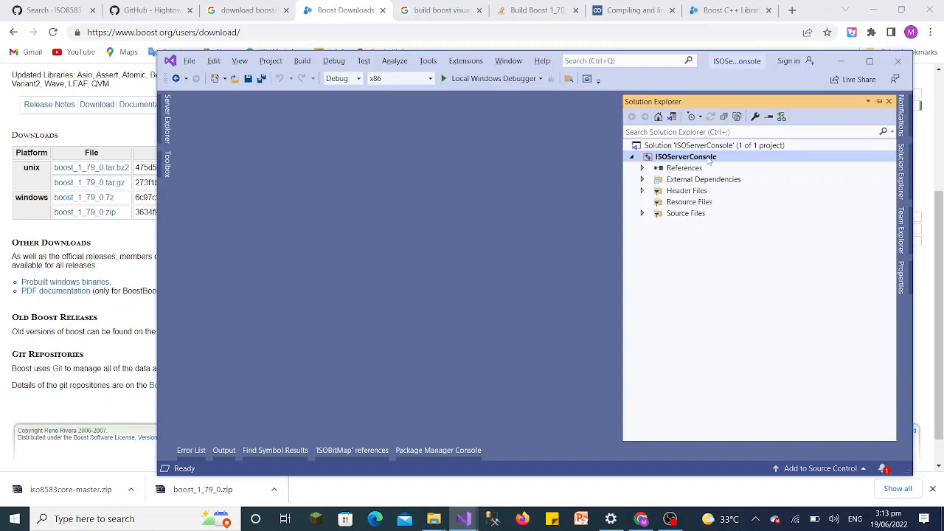
pyautogui.rightClick(685, 156)
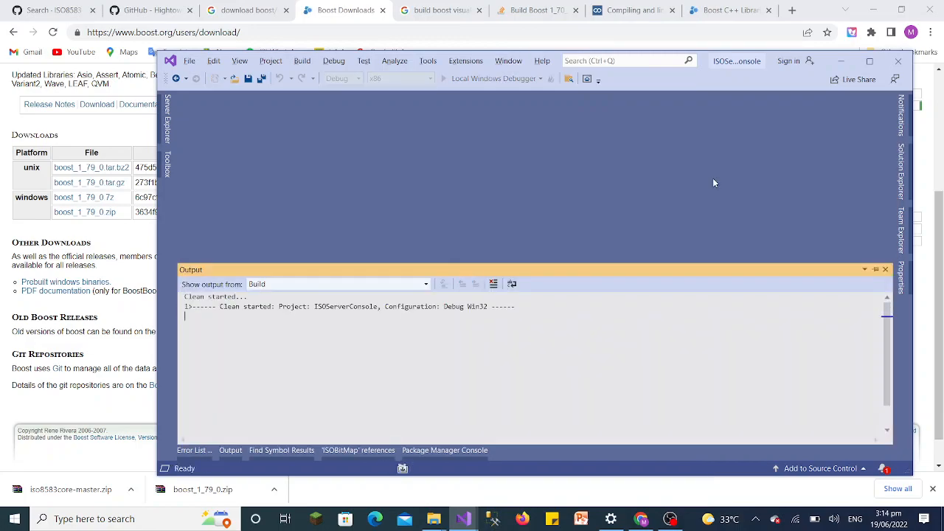
pyautogui.moveTo(779, 230)
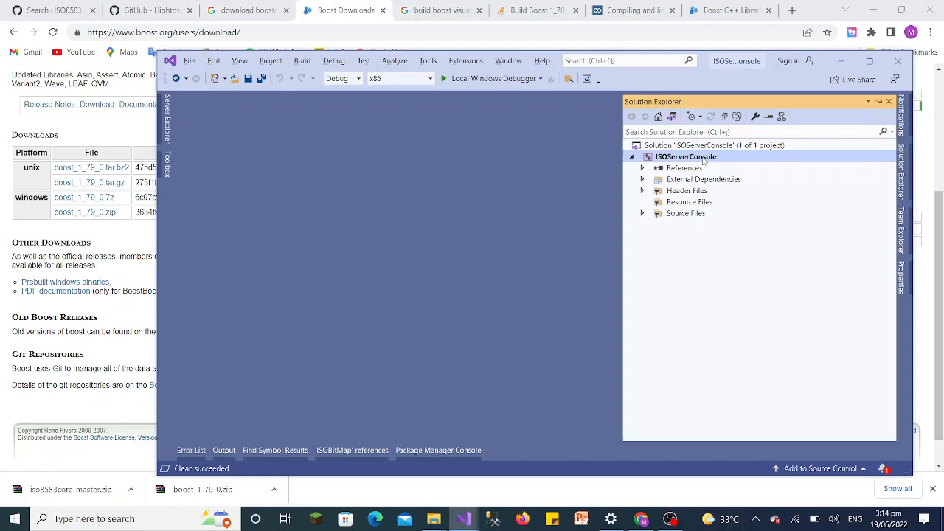
# Rebuild the ISOServerConsole project from its context menu
pyautogui.rightClick(684, 157)
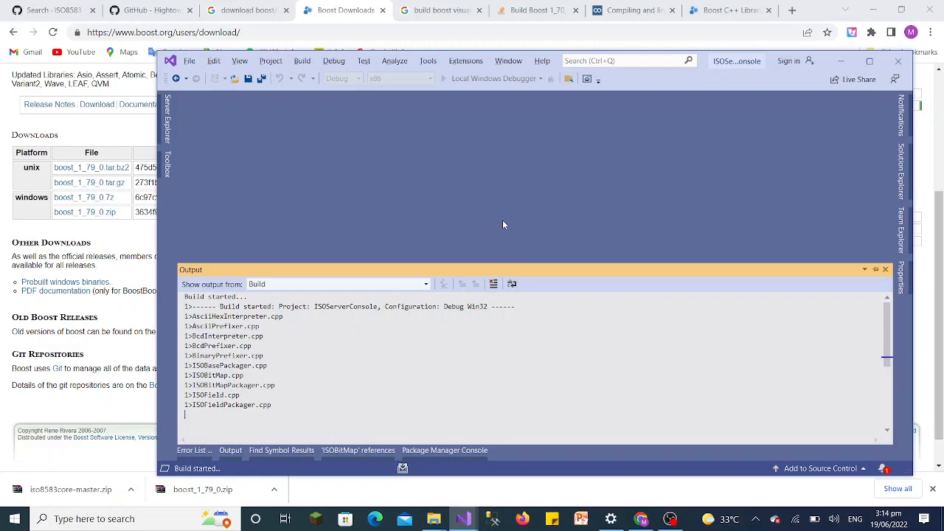
pyautogui.scroll(-3)
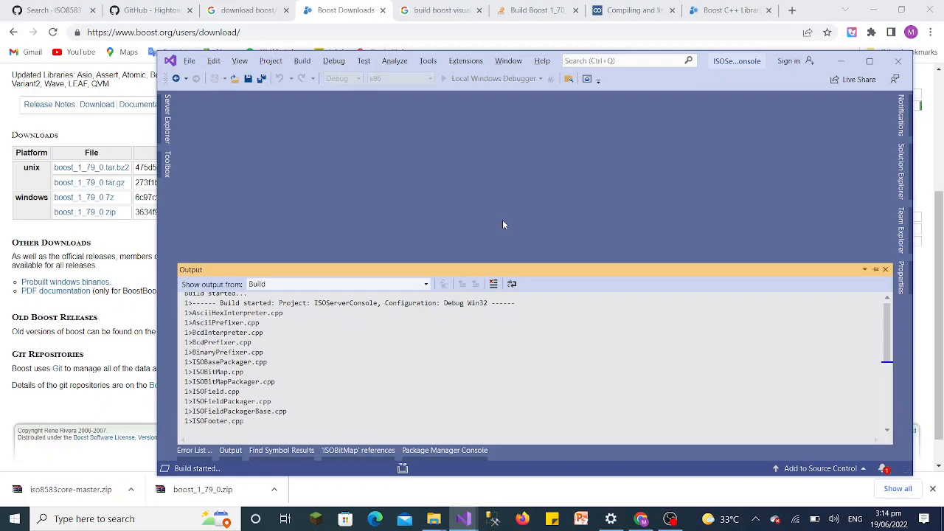